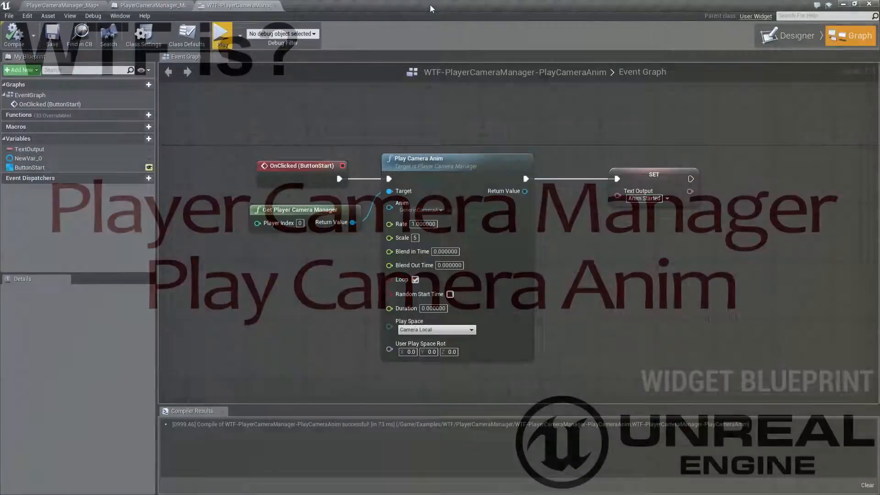
mouse_move(222, 34)
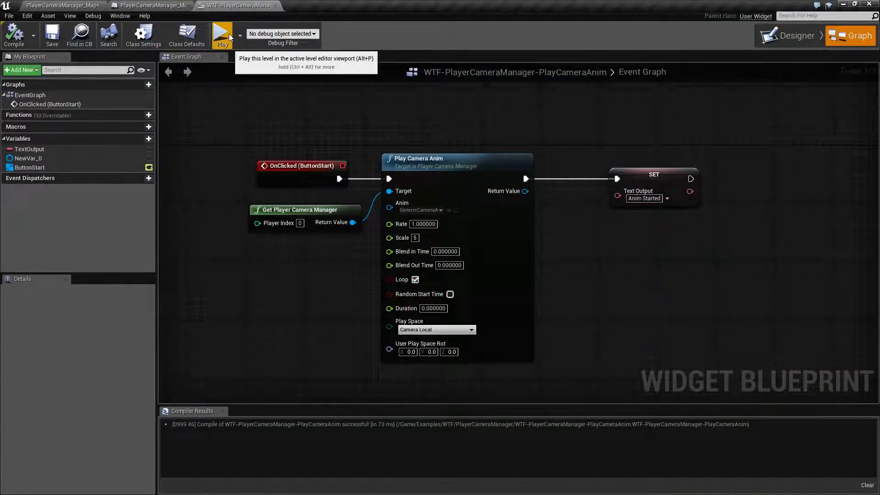
Preview the level, trigger the camera animation, then select the existing Play Camera Anim node
left_click(222, 33)
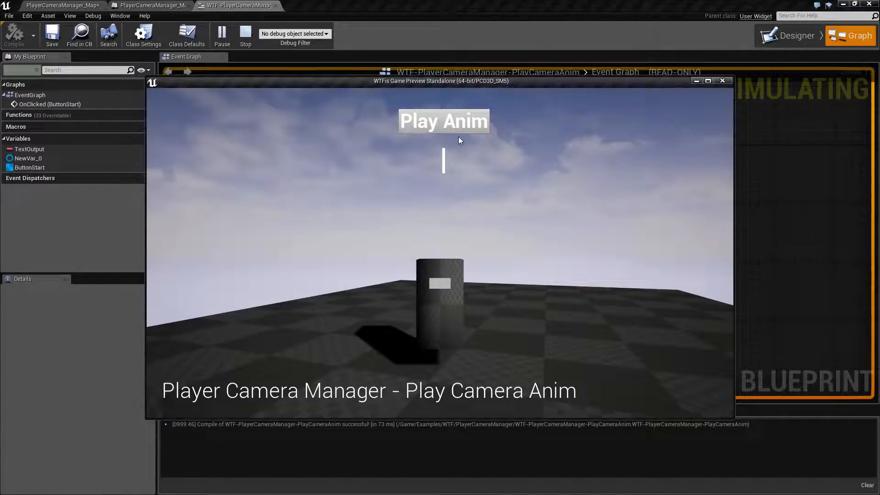
left_click(443, 121)
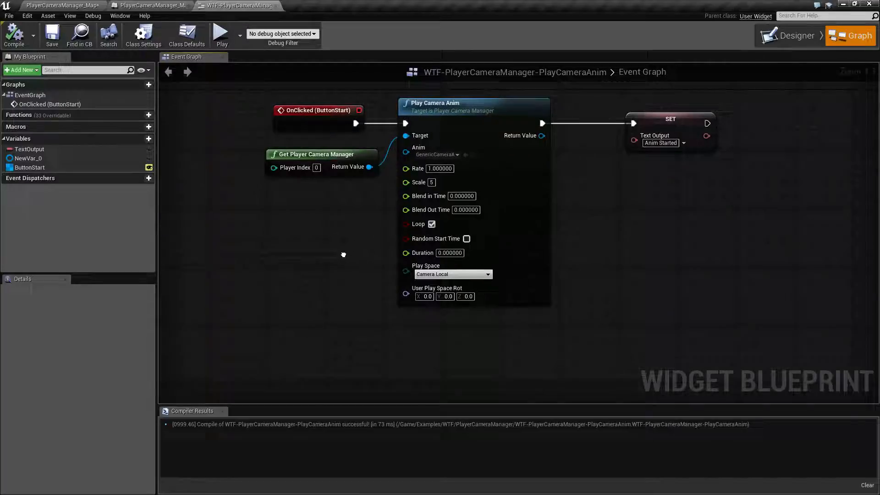
left_click(471, 103)
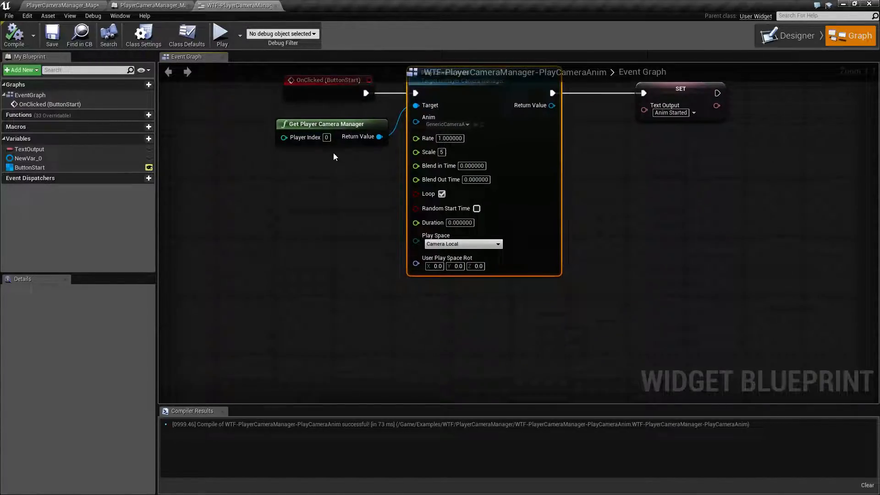
mouse_move(283, 138)
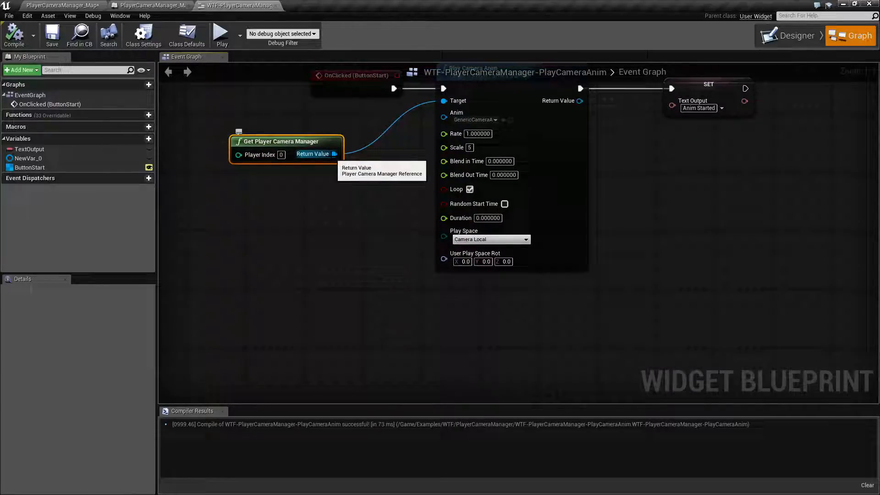
Add a Play Camera Anim node wired from Get Player Camera Manager's Return Value
left_click_drag(333, 153, 370, 157)
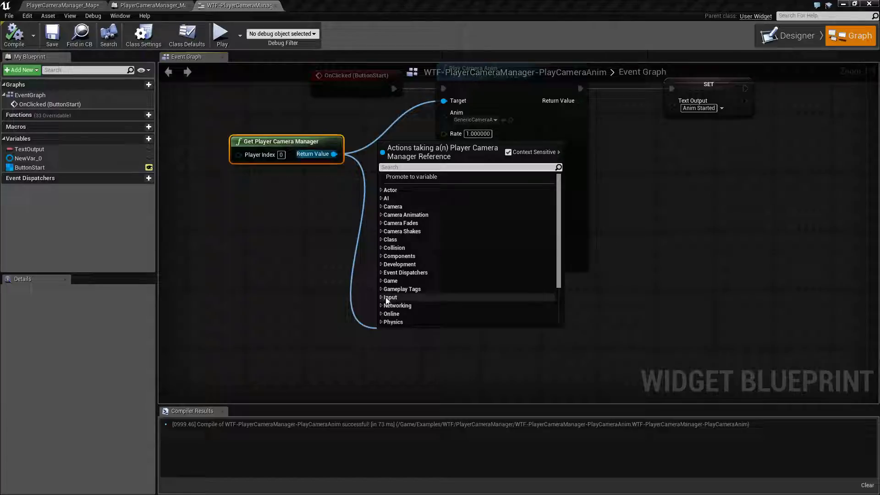
mouse_move(389, 240)
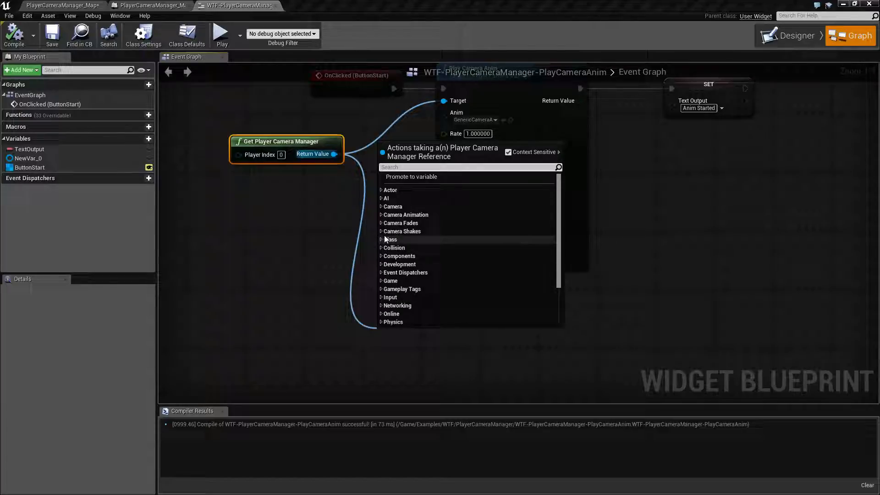
left_click(405, 215)
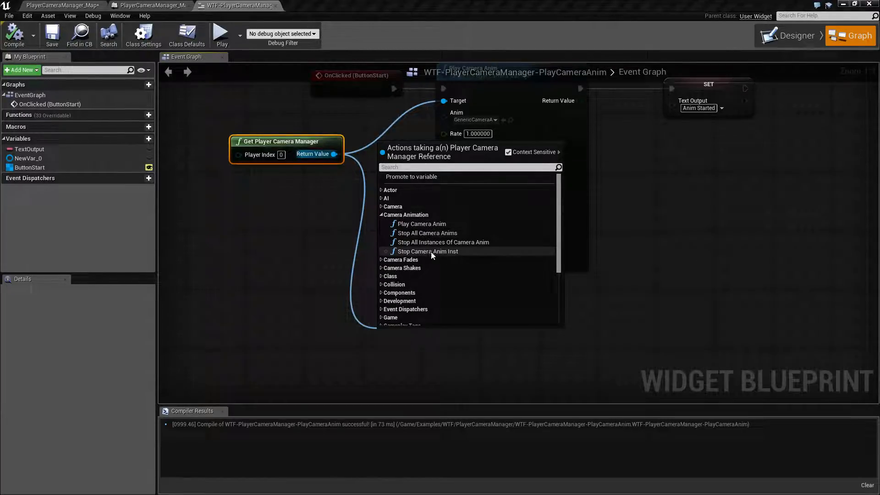
left_click(419, 223)
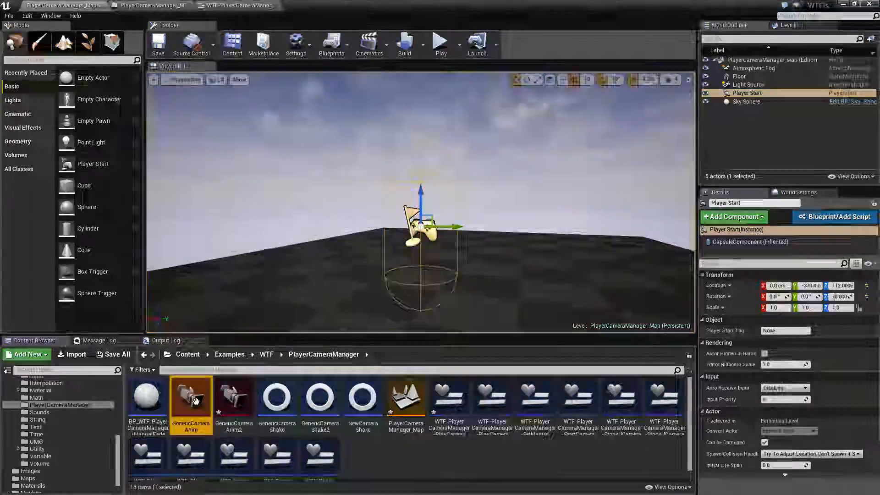
View GenericCameraAnim in Matinee, then close the Matinee editor
double_click(190, 400)
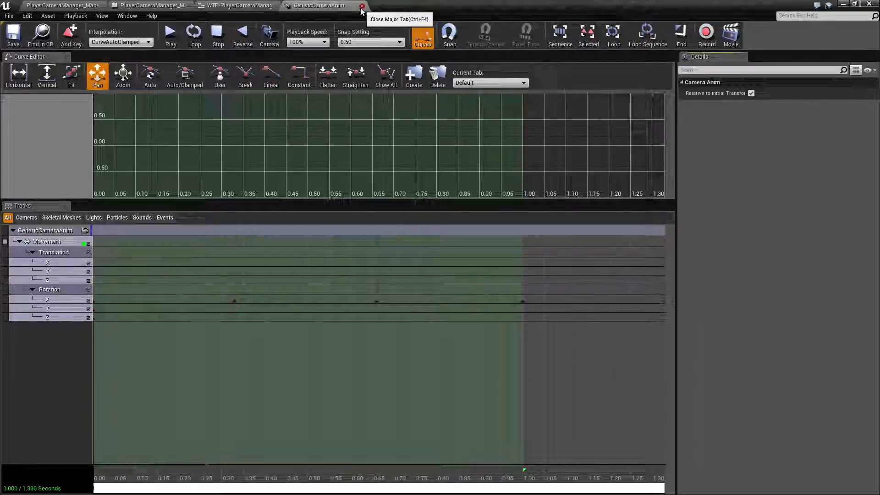
left_click(362, 5)
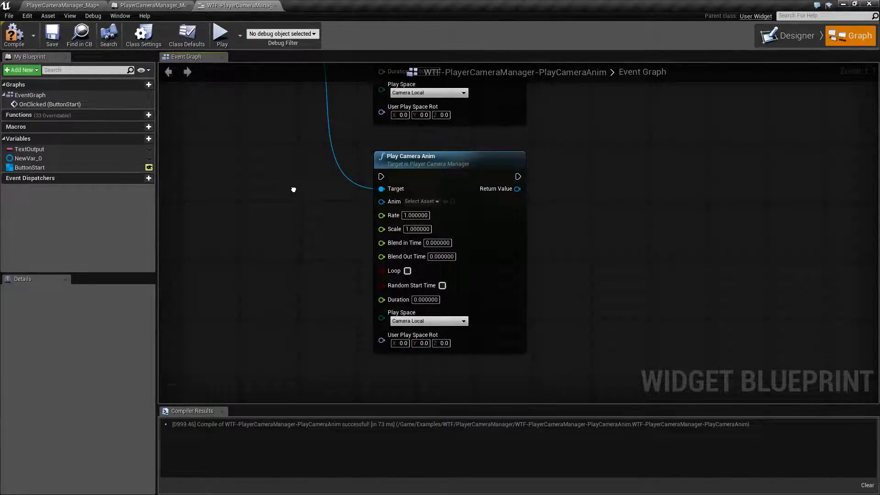
mouse_move(318, 210)
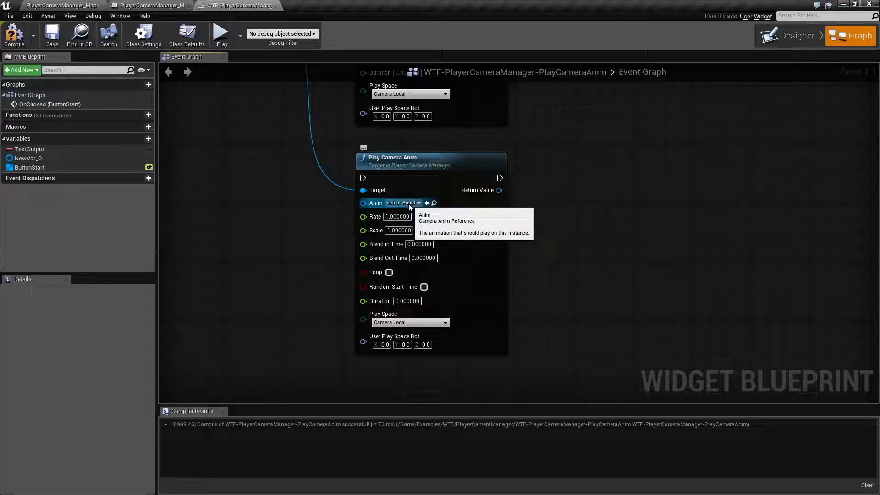
Set the new Play Camera Anim node's Anim pin to the GenericCameraAnim asset
left_click(402, 203)
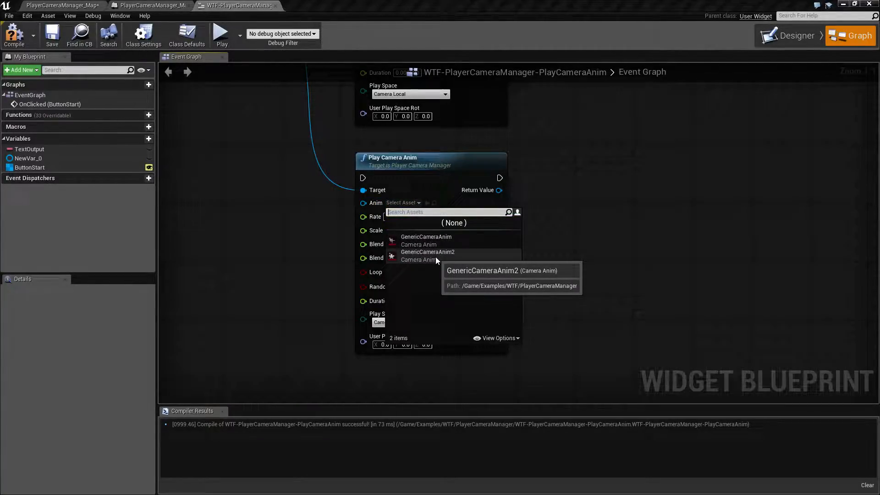
left_click(426, 237)
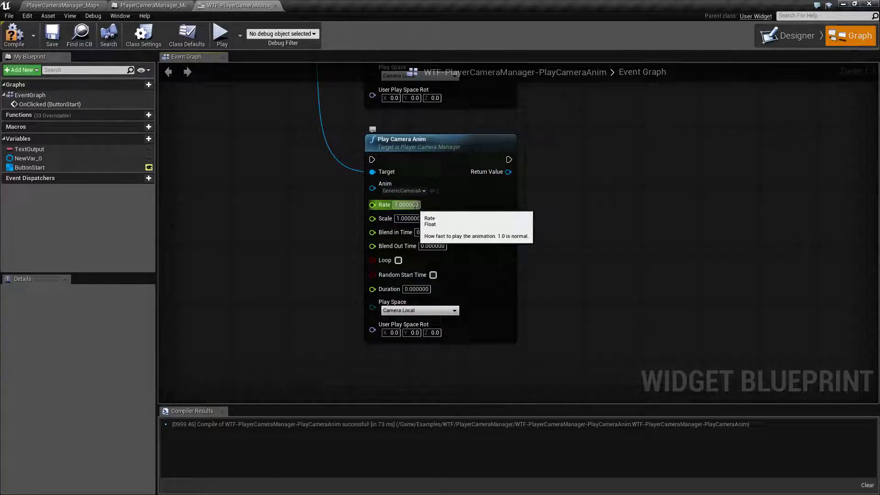
Open GenericCameraAnim2 from the level editor's Content Browser, then bring back the widget blueprint
left_click(62, 5)
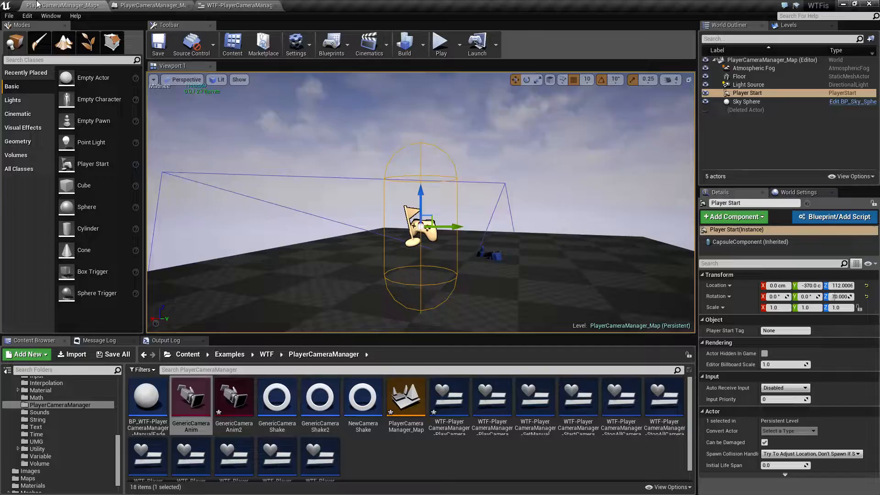
double_click(190, 396)
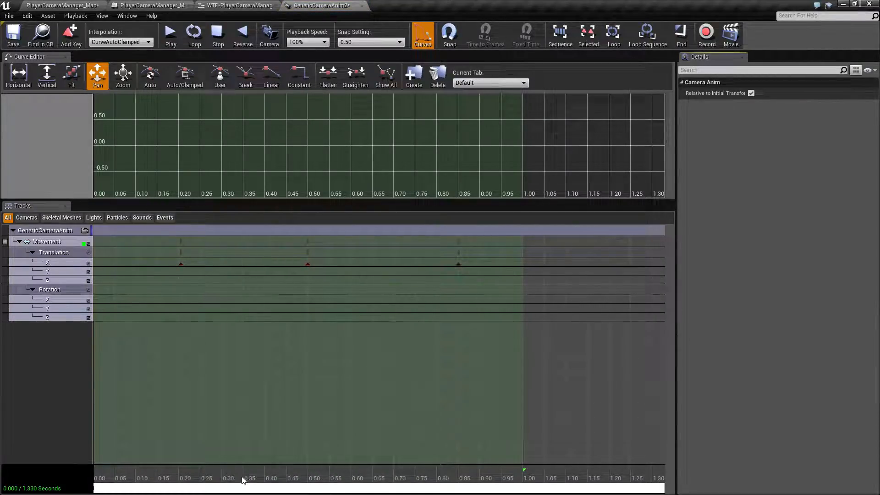
left_click(238, 5)
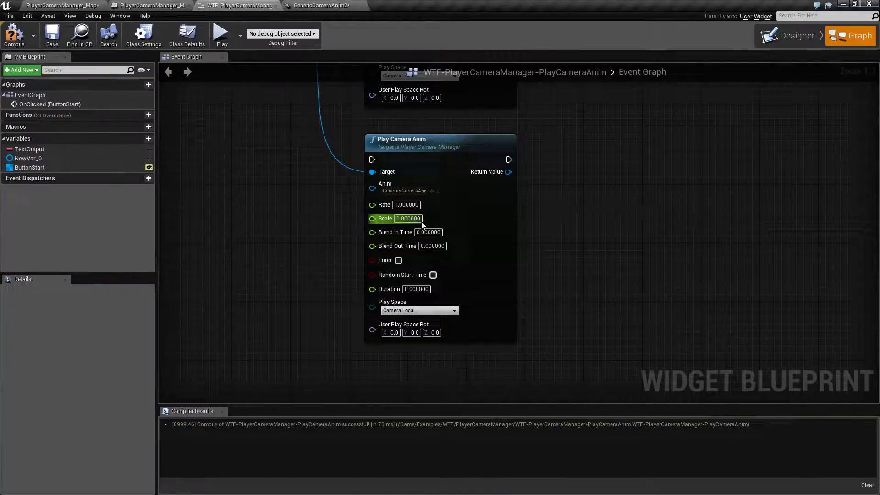
mouse_move(406, 204)
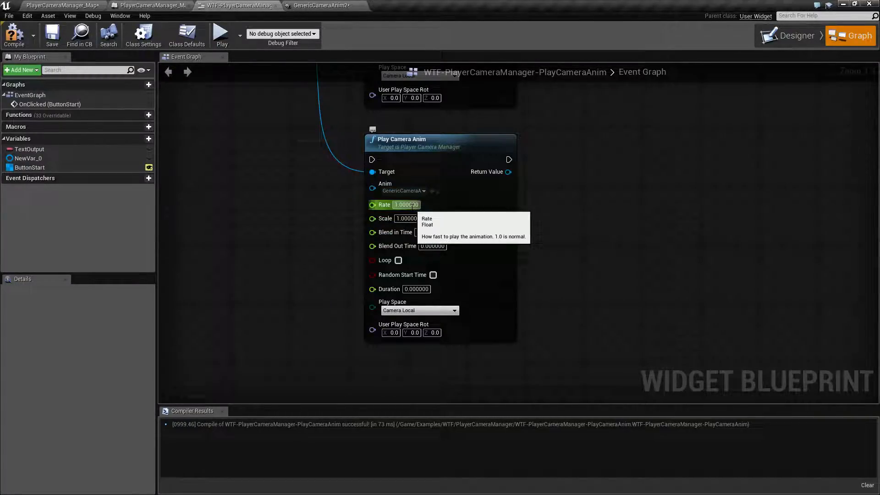
mouse_move(406, 218)
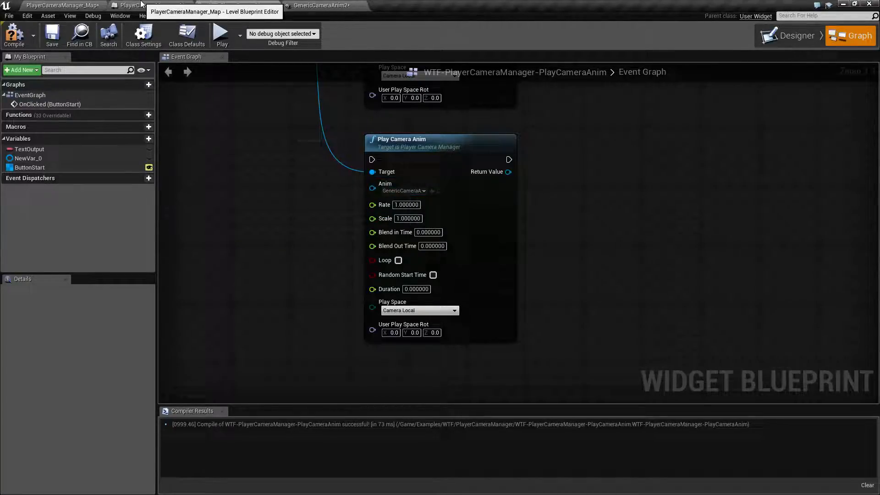
left_click(320, 6)
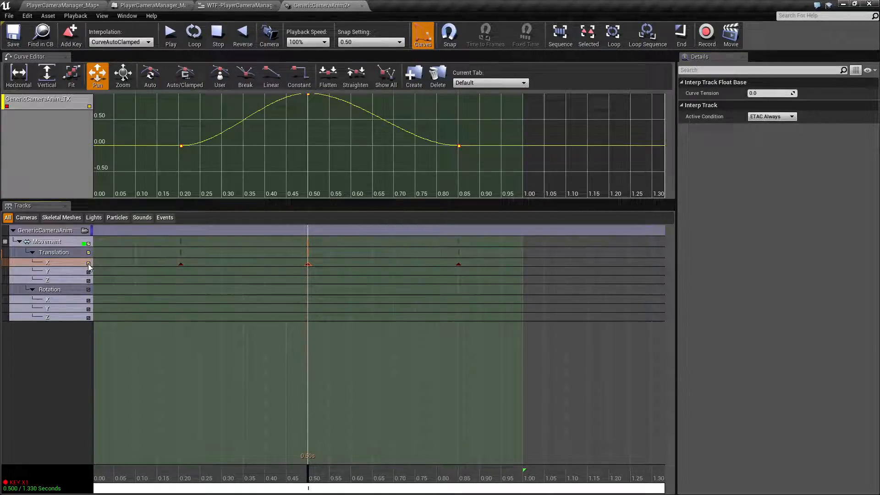
right_click(339, 137)
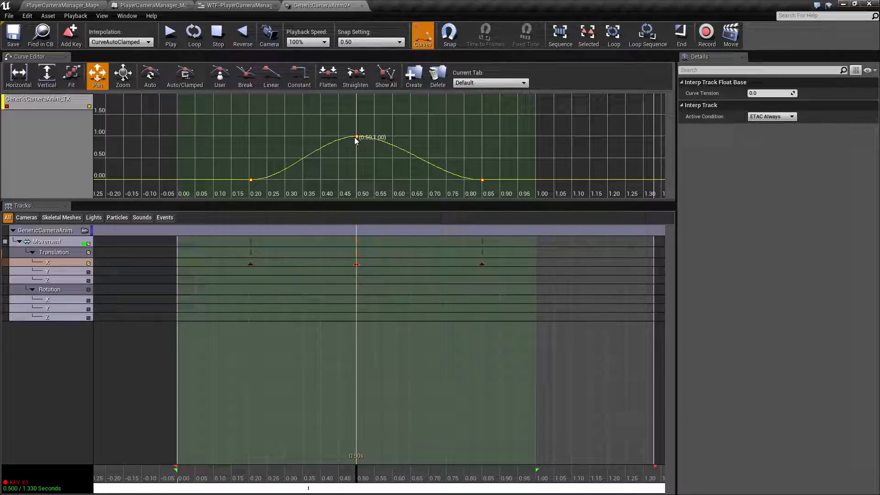
left_click(231, 5)
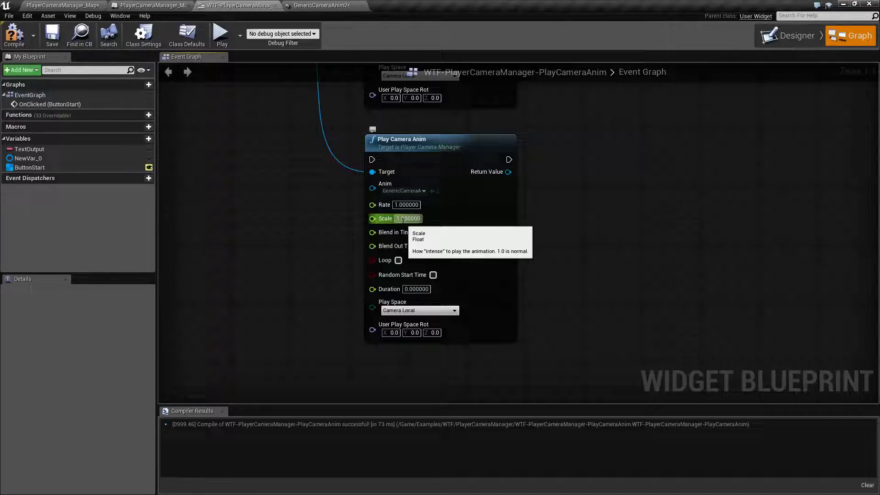
mouse_move(394, 232)
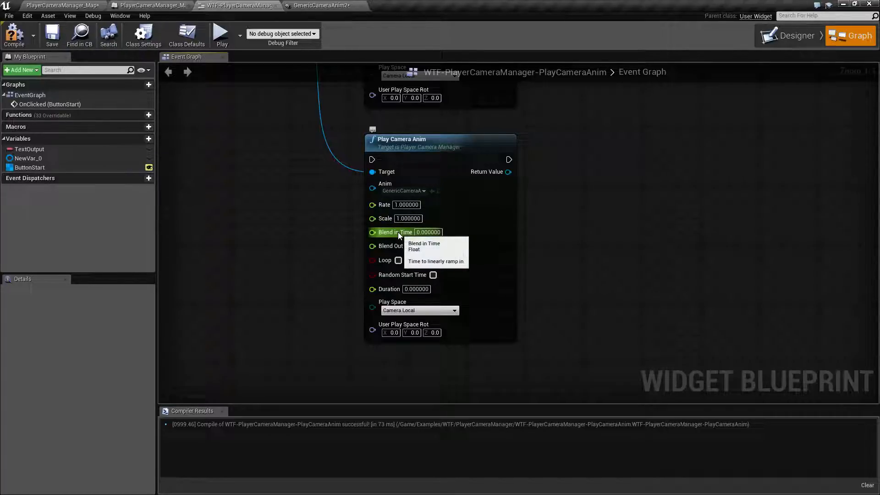
mouse_move(396, 246)
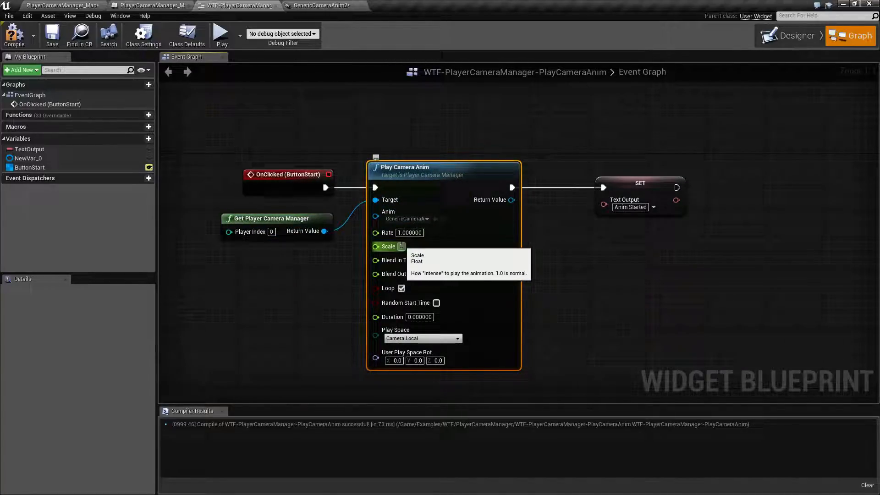
Run a preview, agree to close Matinee, and trigger Play Anim to show 'Anim Started'
left_click(221, 35)
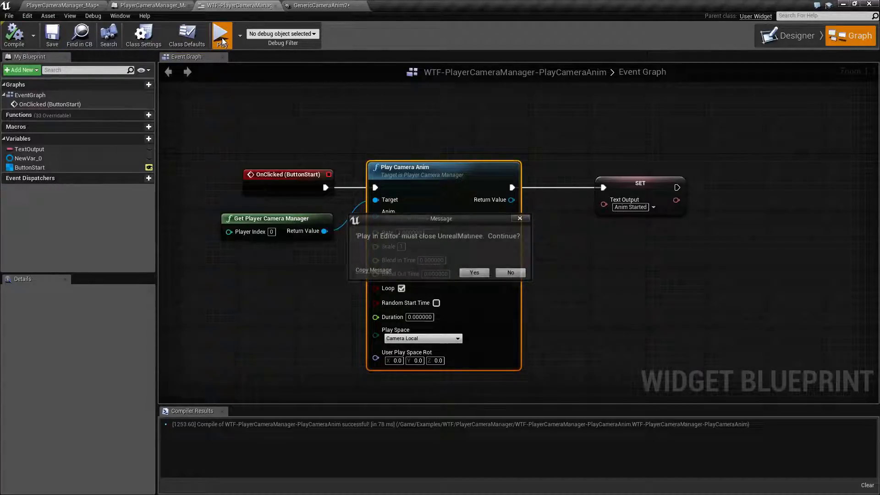
left_click(473, 272)
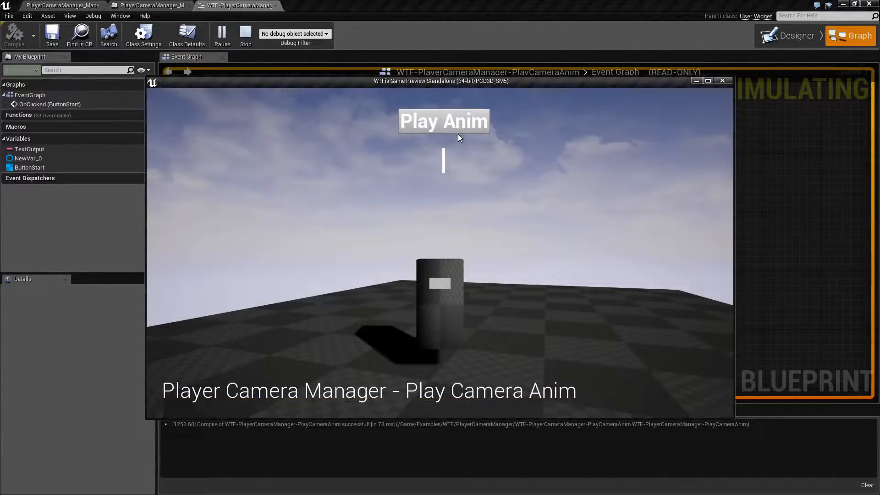
left_click(443, 120)
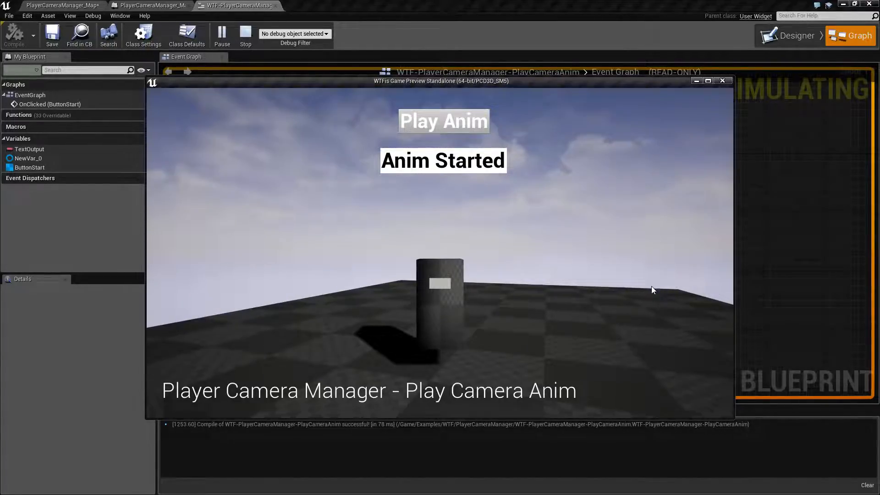
mouse_move(296, 303)
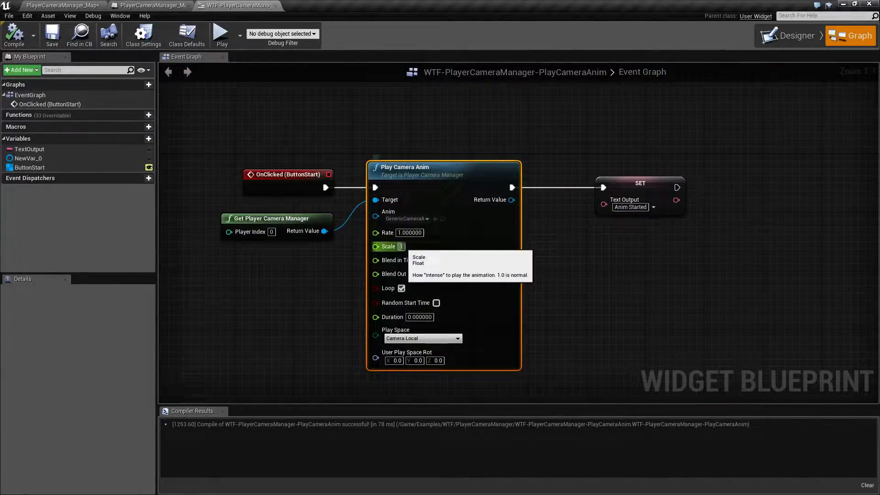
Enter Scale 10 and test the camera animation in a preview run
type("10")
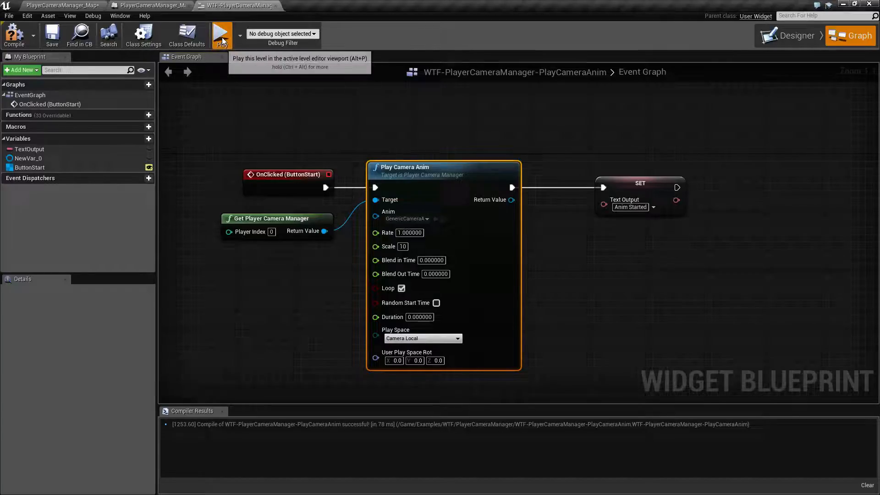
left_click(221, 35)
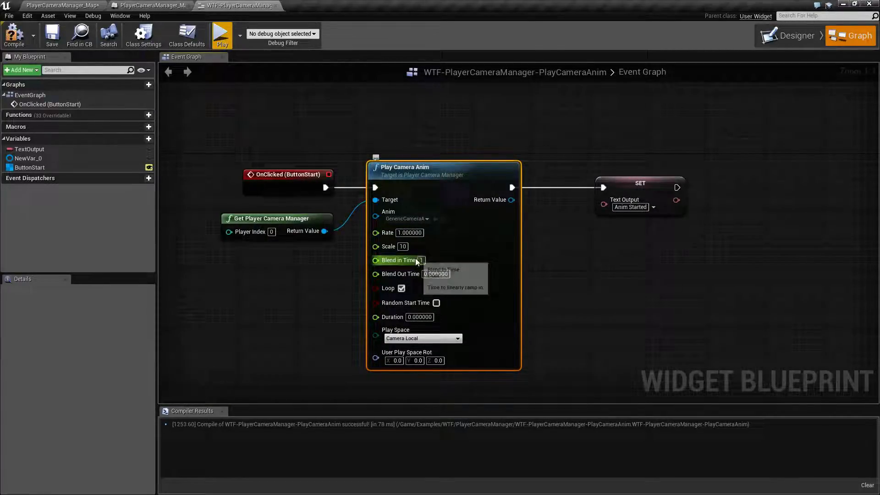
left_click(220, 35)
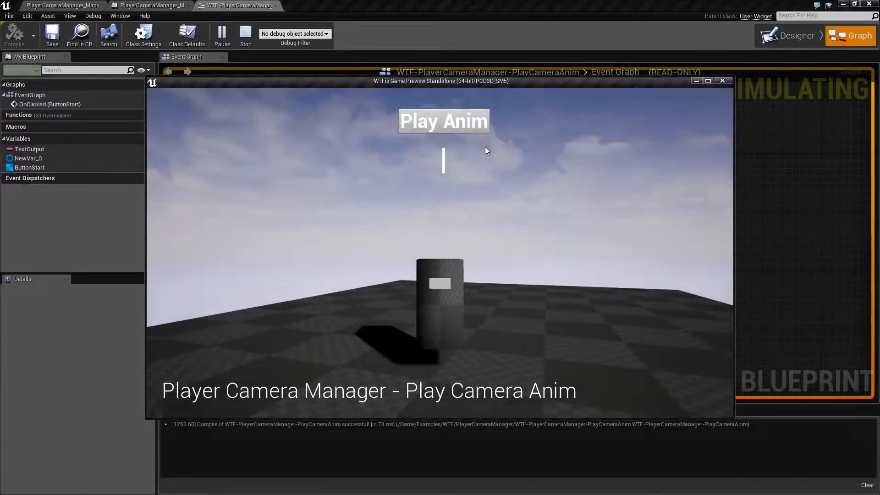
left_click(442, 121)
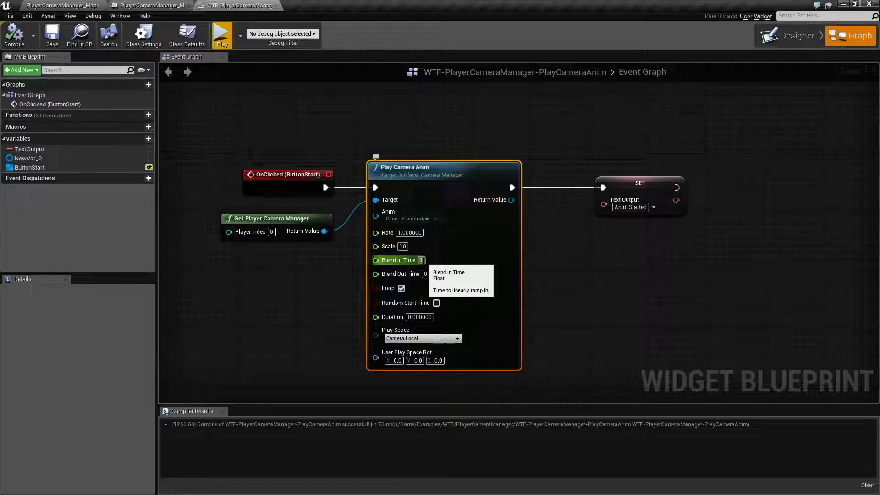
Apply the 1-second Blend in Time, test the animation in preview, and close the window
left_click(437, 274)
type("1")
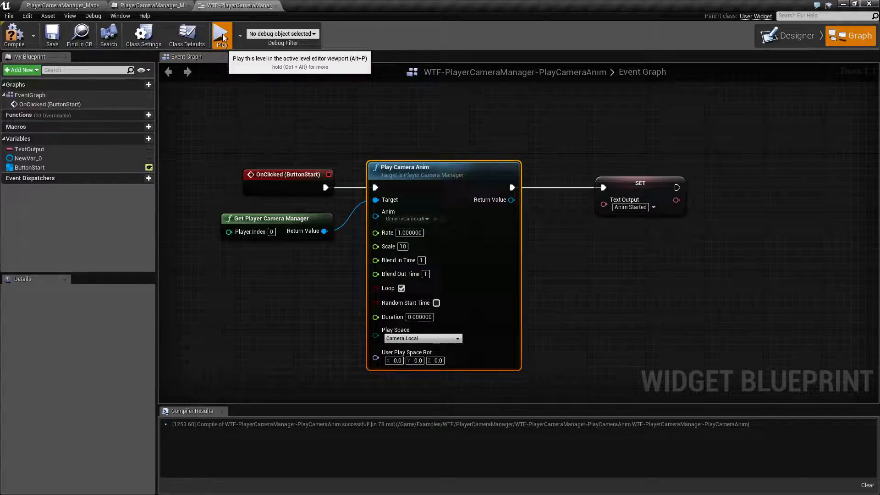
left_click(222, 34)
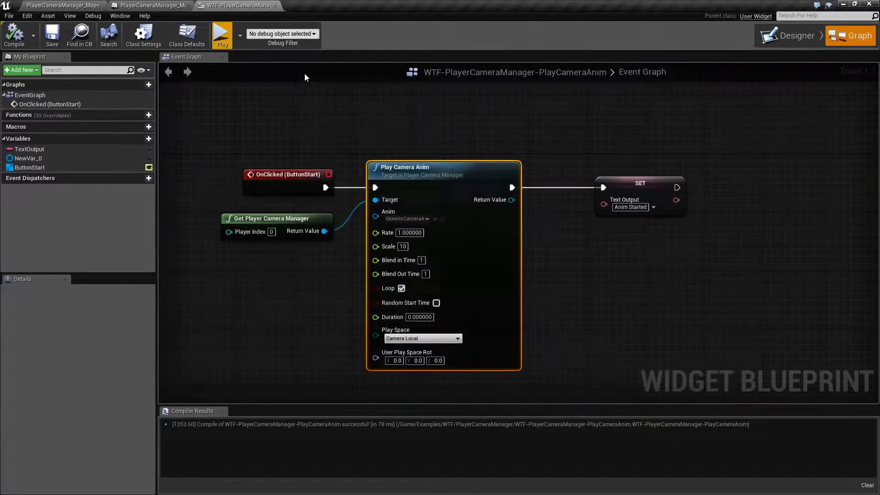
left_click(221, 35)
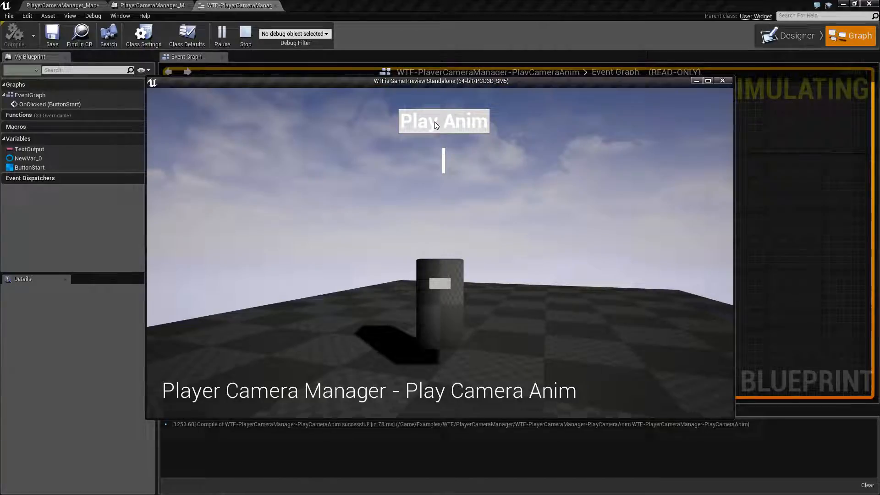
left_click(443, 120)
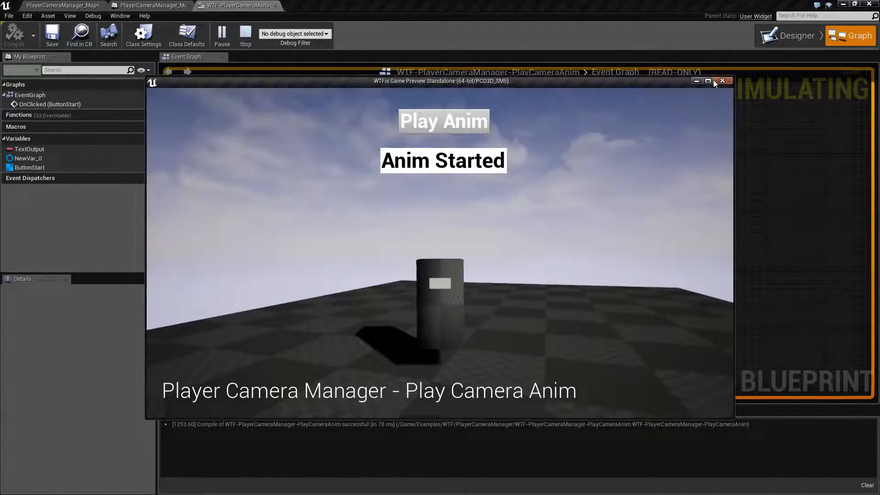
left_click(724, 80)
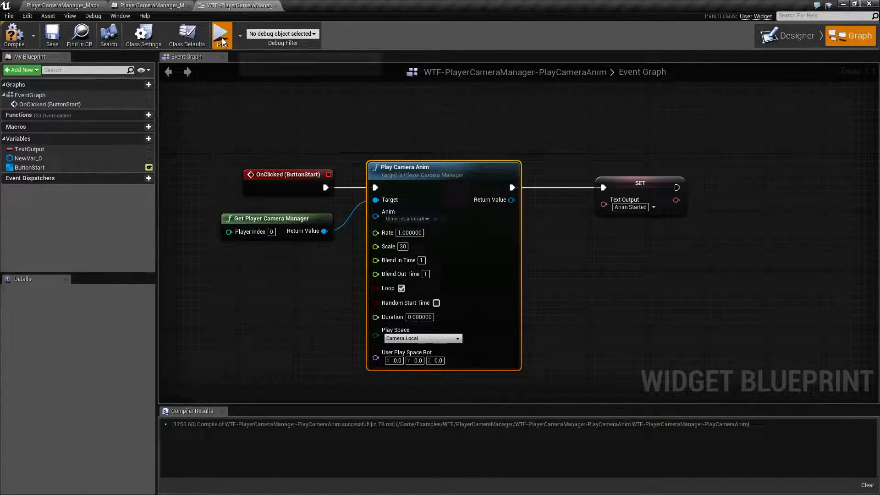
left_click(221, 35)
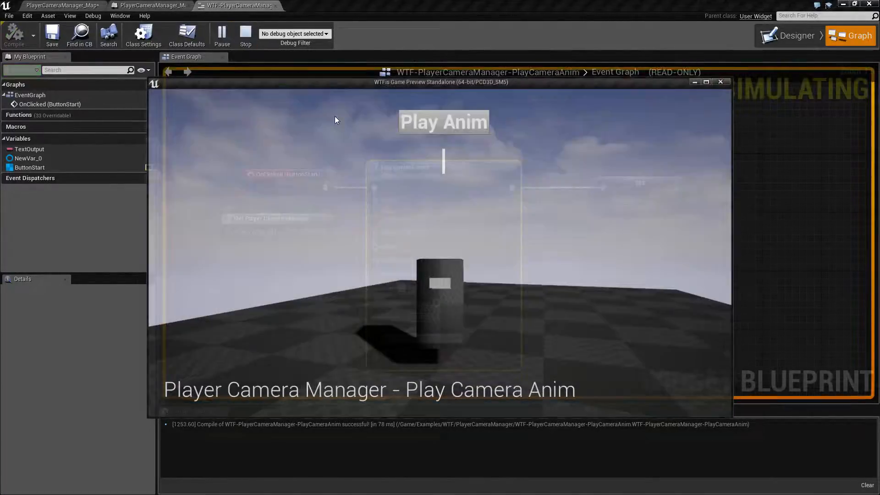
left_click(443, 121)
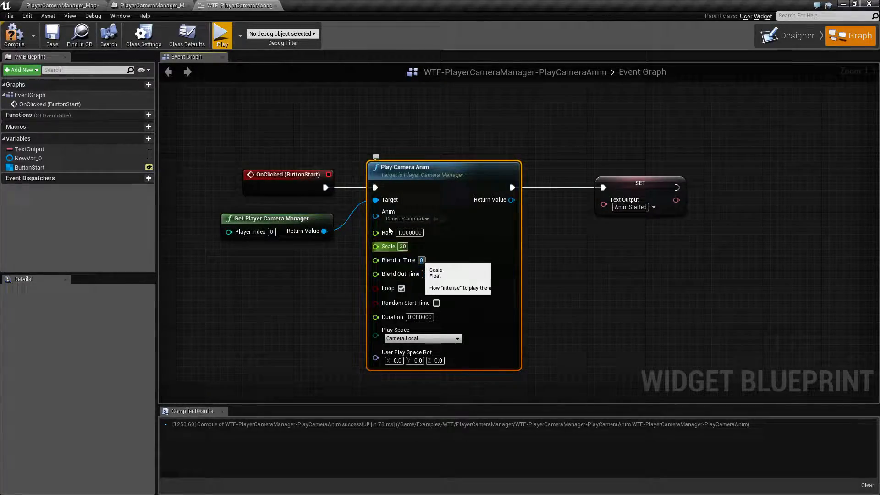
Set both blend times to 0, disable Loop, and trigger Play Anim in a preview
left_click(221, 34)
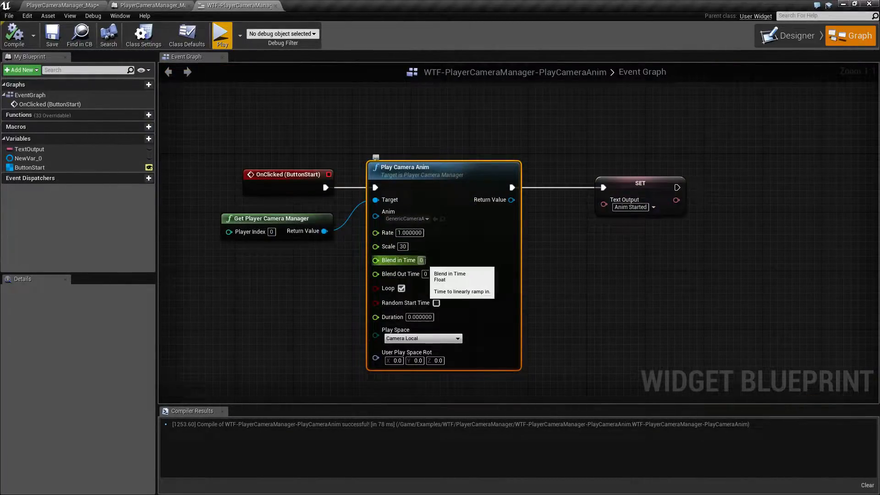
mouse_move(427, 280)
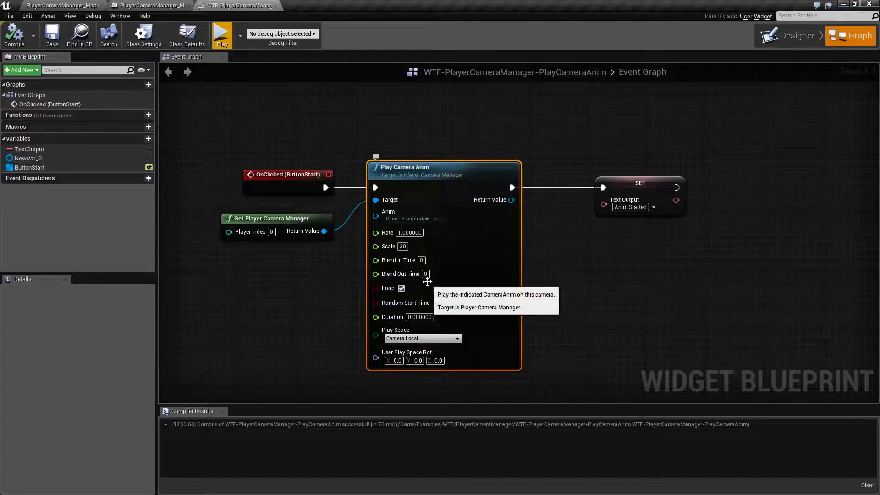
mouse_move(398, 259)
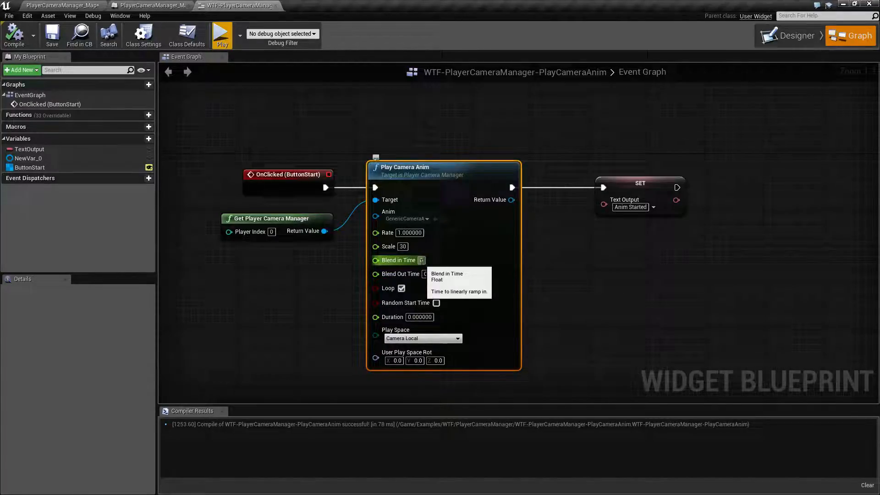
mouse_move(399, 274)
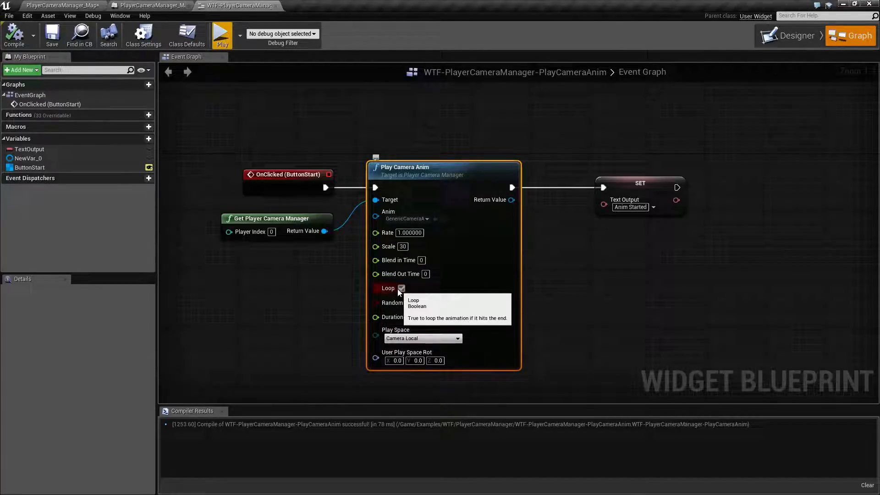
left_click(401, 288)
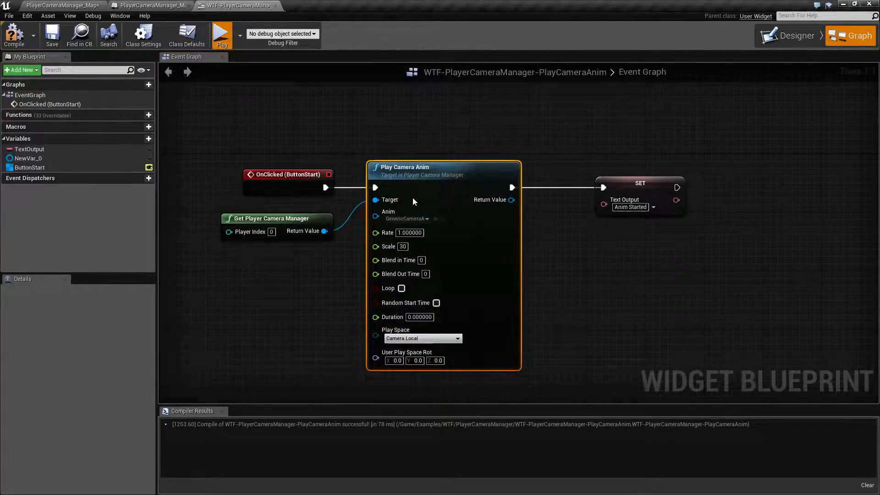
left_click(221, 35)
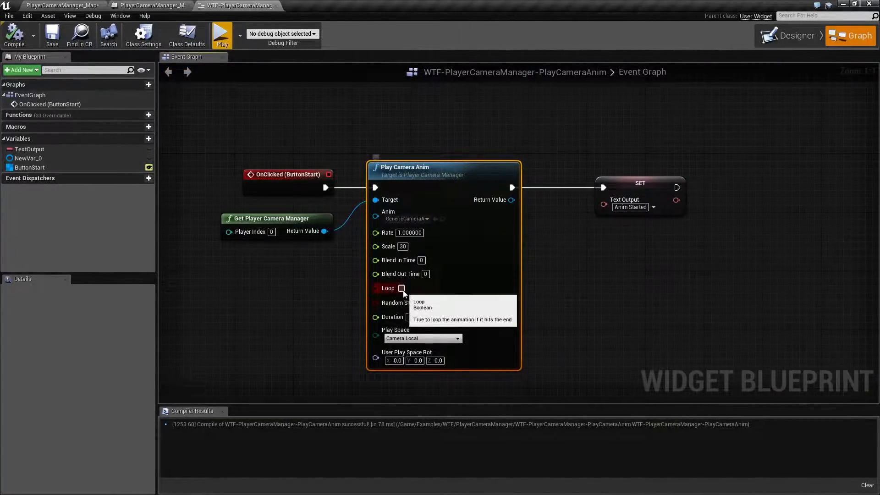
left_click(222, 34)
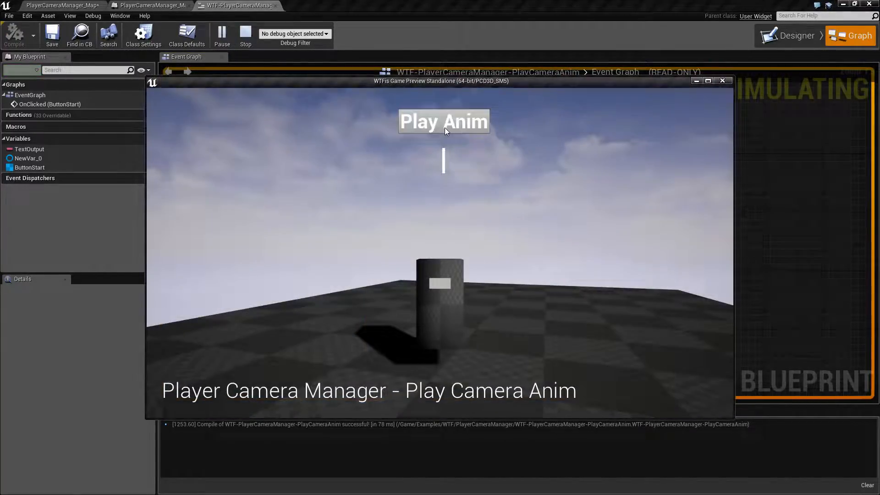
left_click(443, 121)
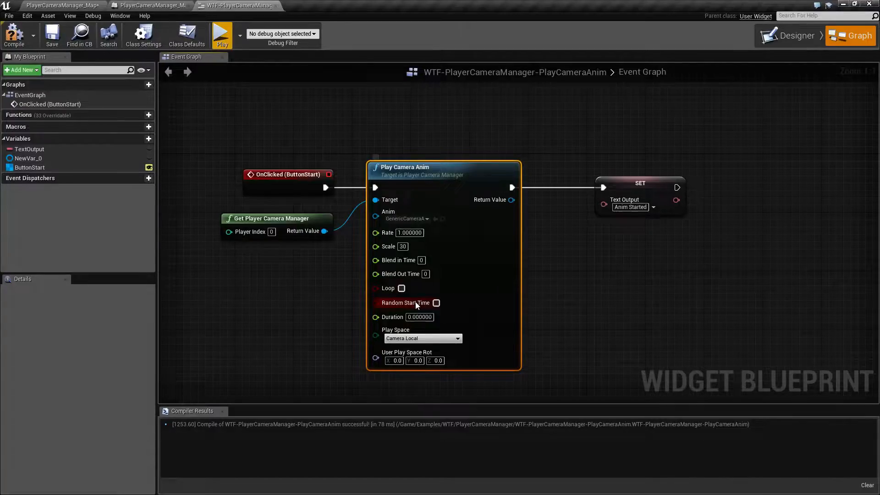
mouse_move(436, 303)
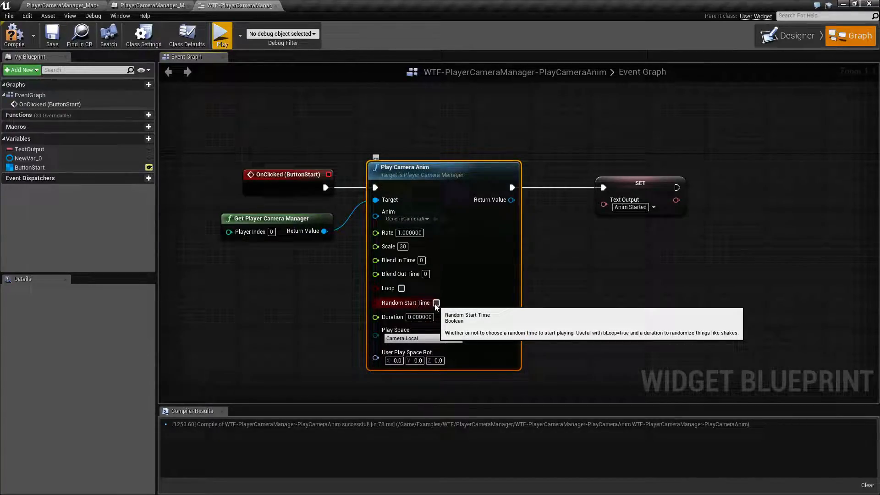
Enable Random Start Time, trigger Play Anim in a preview, and close the preview window
left_click(221, 35)
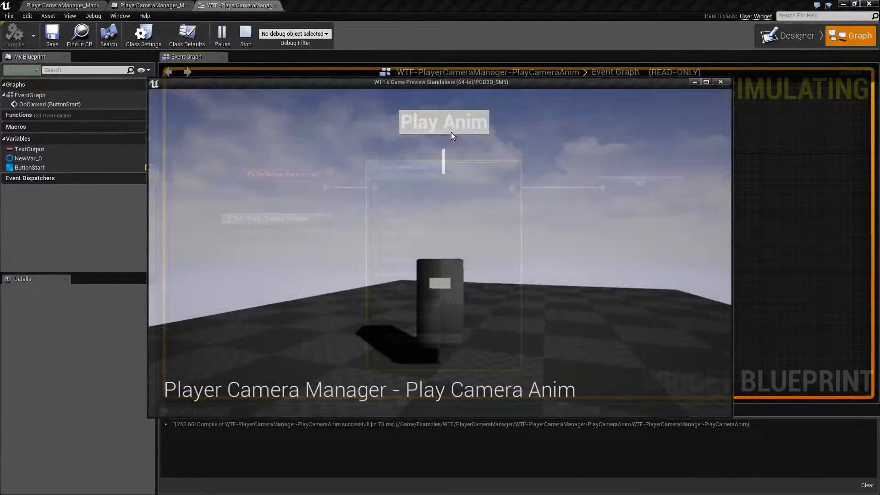
left_click(443, 122)
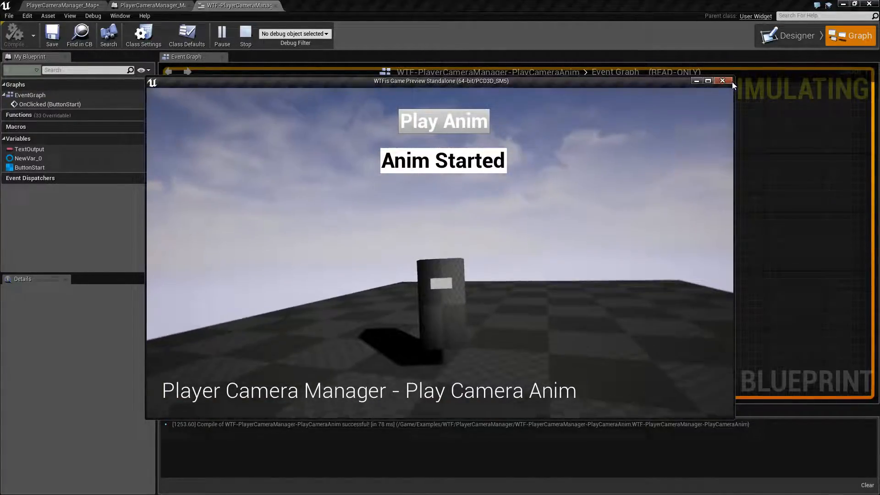
left_click(722, 80)
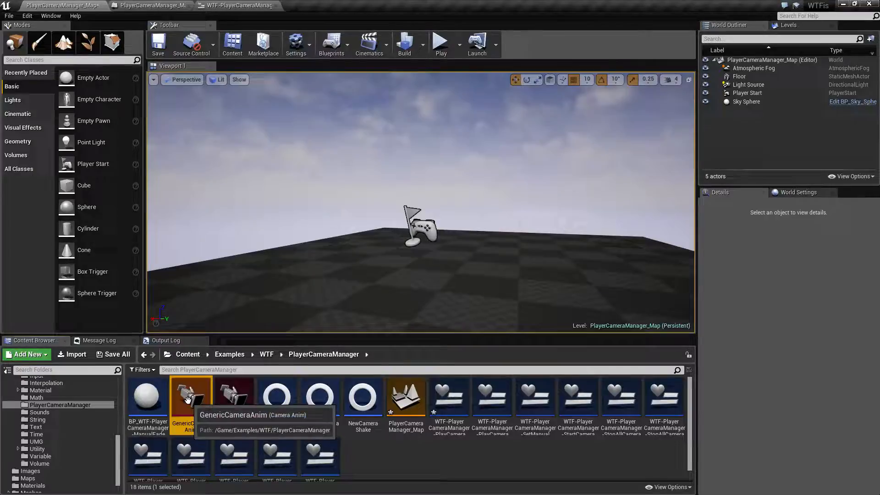
Inspect GenericCameraAnim's 1.33-second movement tracks in Matinee, briefly switching to the widget graph
double_click(190, 397)
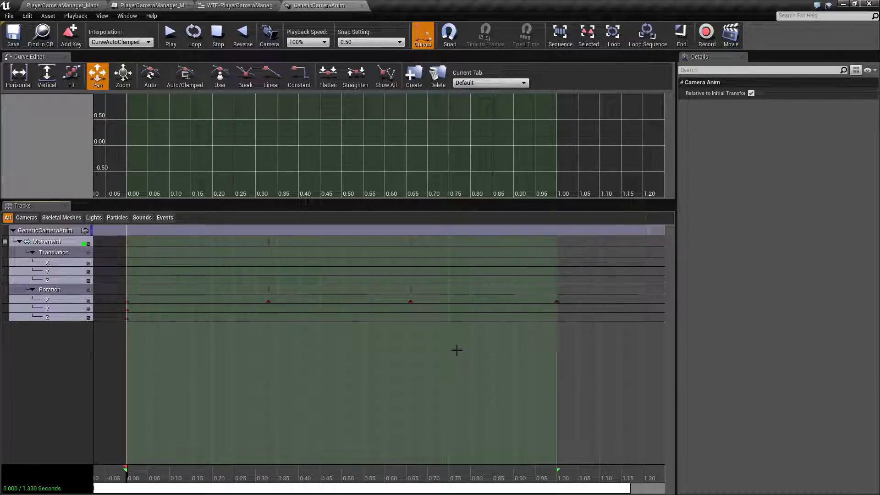
mouse_move(320, 5)
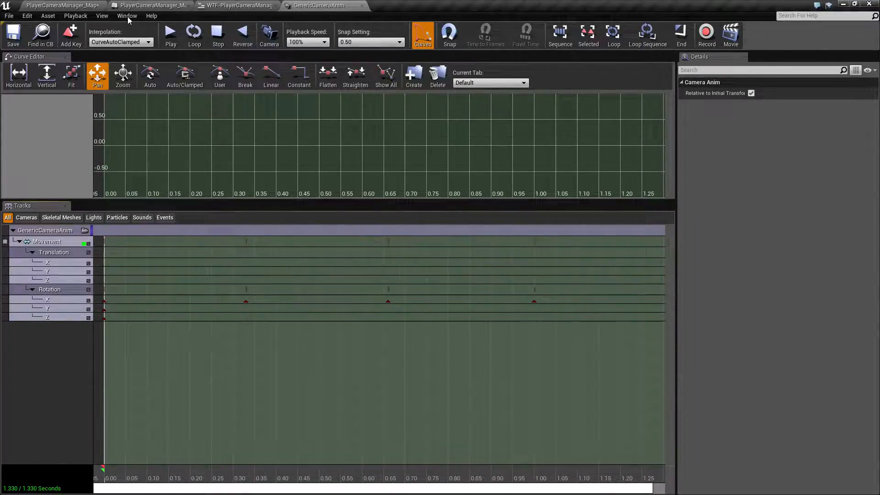
left_click(236, 5)
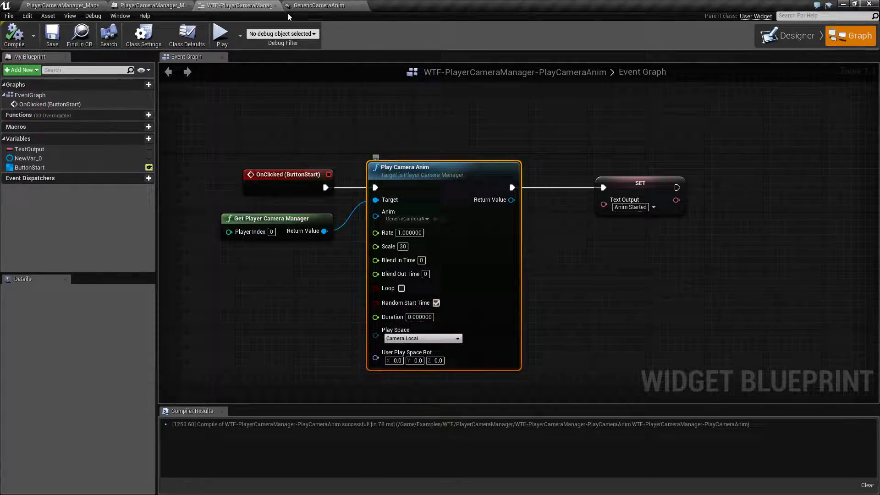
left_click(320, 5)
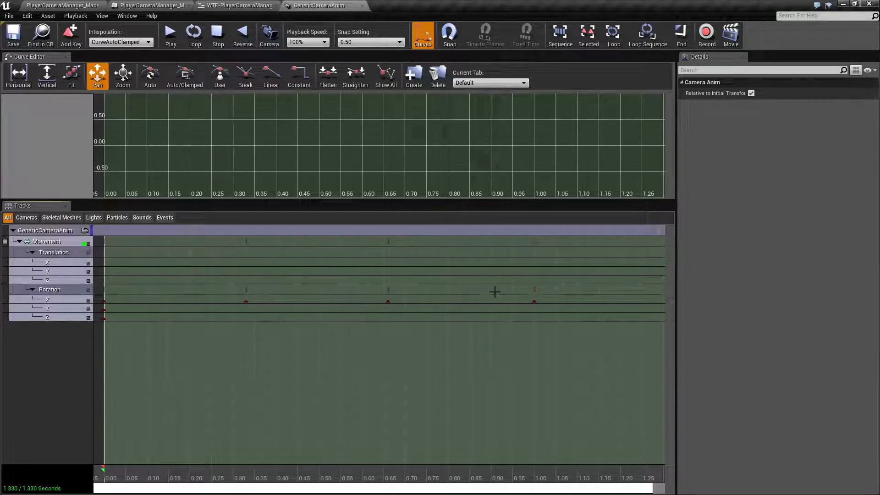
mouse_move(333, 305)
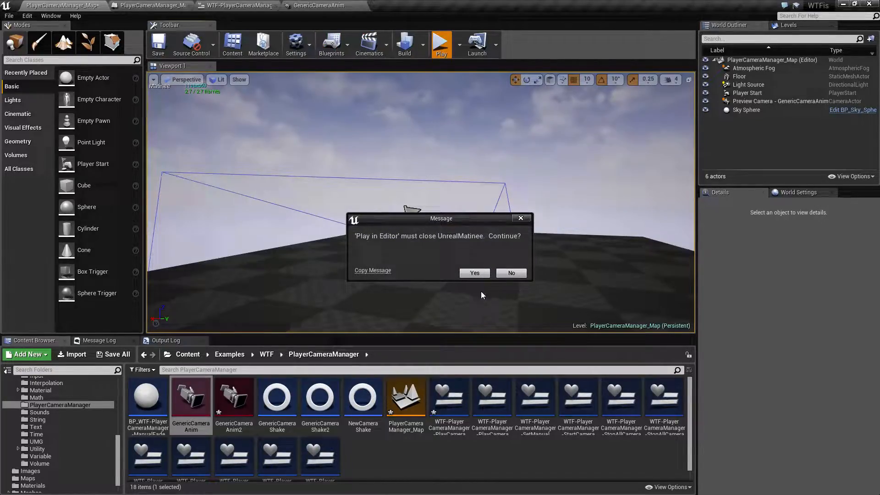
Close Matinee, trigger Play Anim in the play-in-editor session, then stop the session
left_click(473, 273)
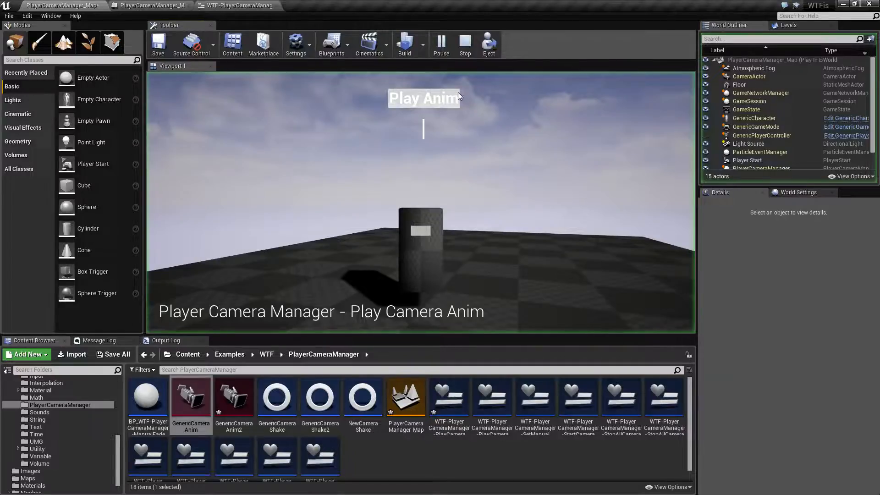
left_click(423, 98)
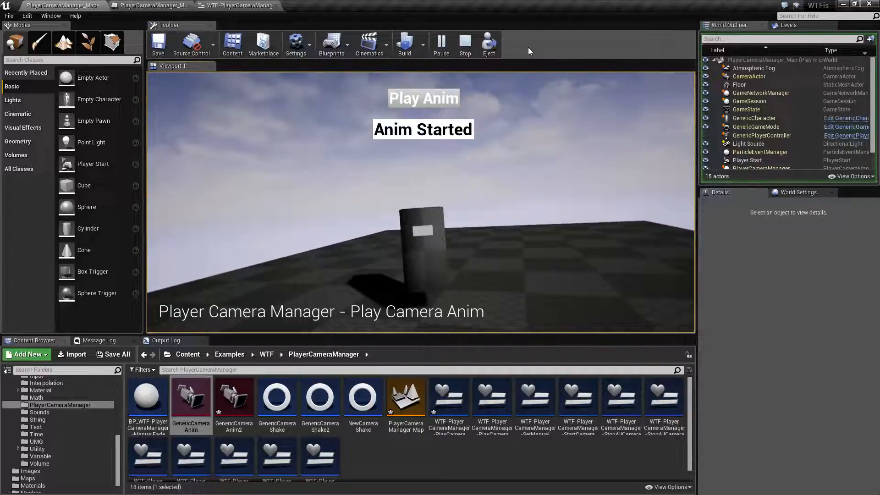
left_click(236, 5)
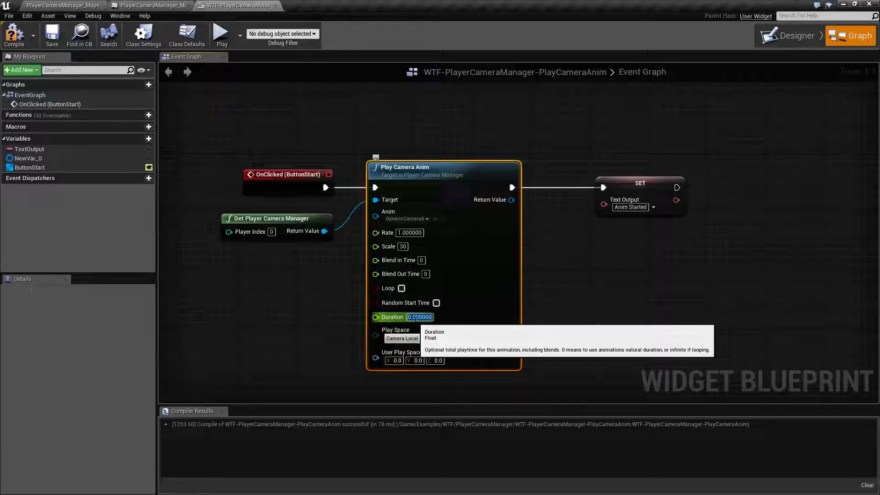
type("5")
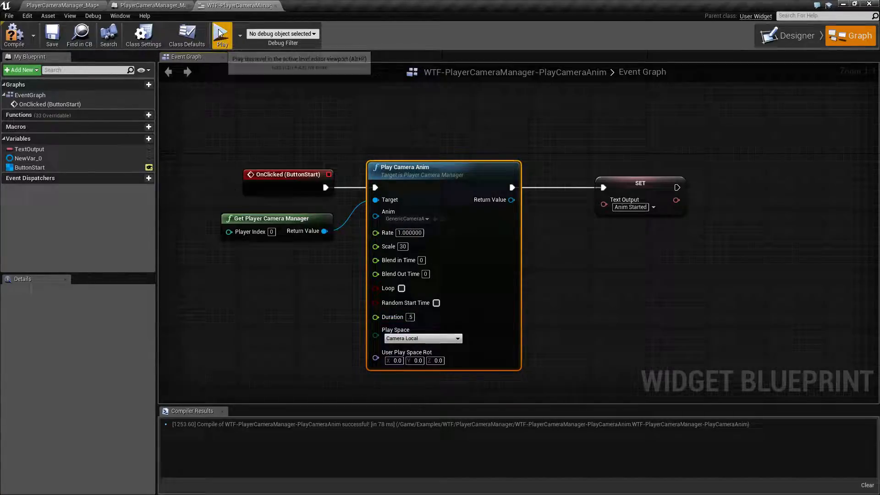
left_click(221, 34)
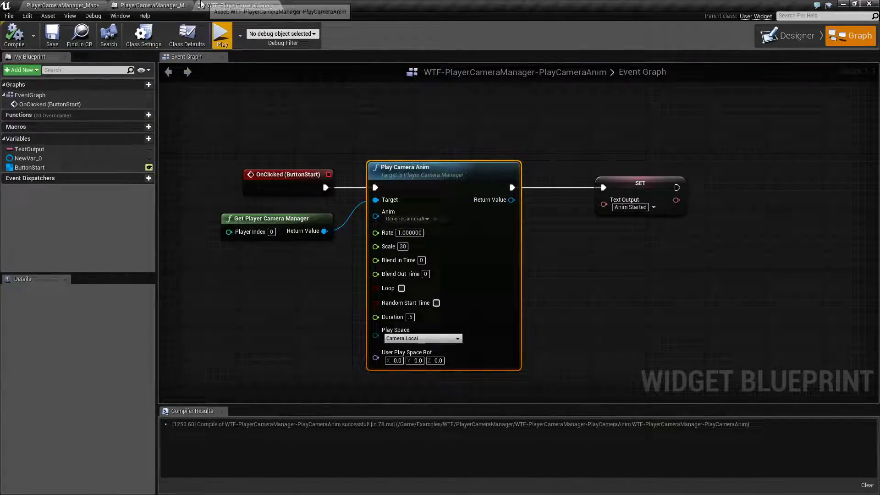
left_click(320, 5)
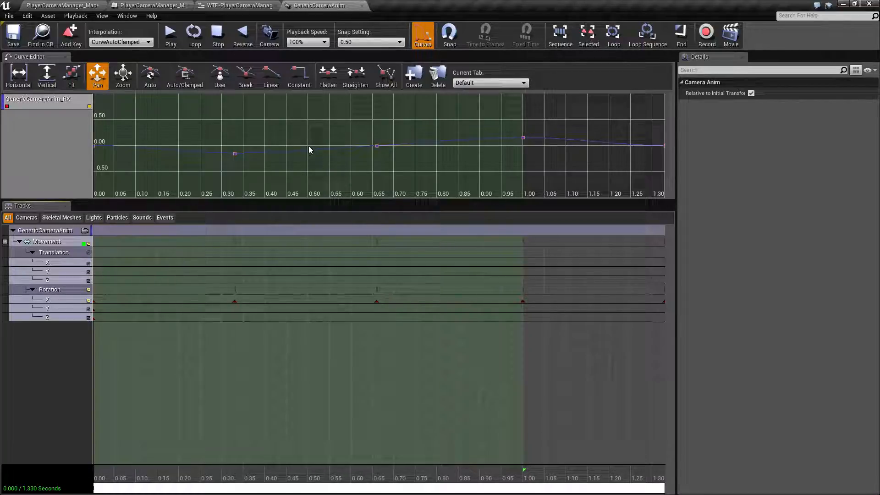
mouse_move(95, 144)
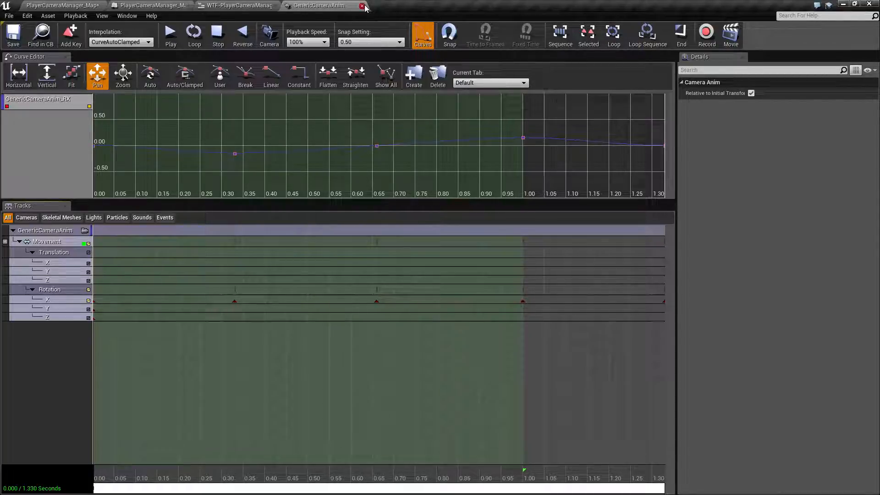
left_click(362, 5)
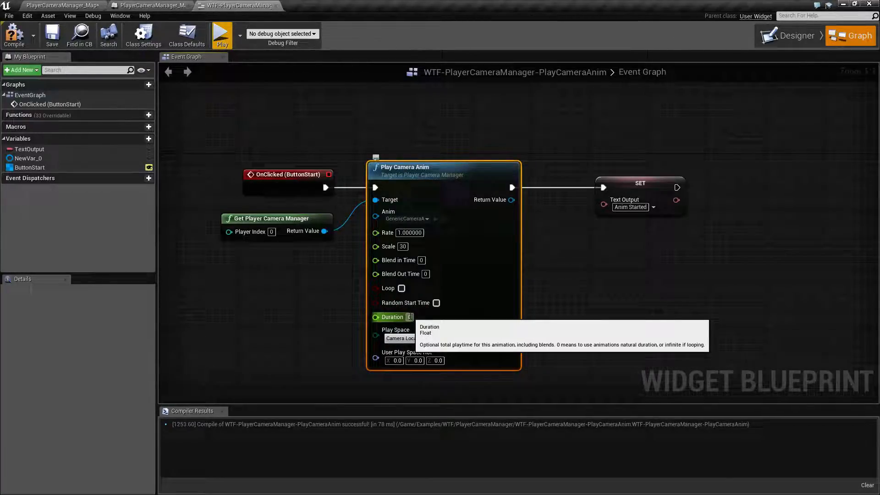
mouse_move(542, 317)
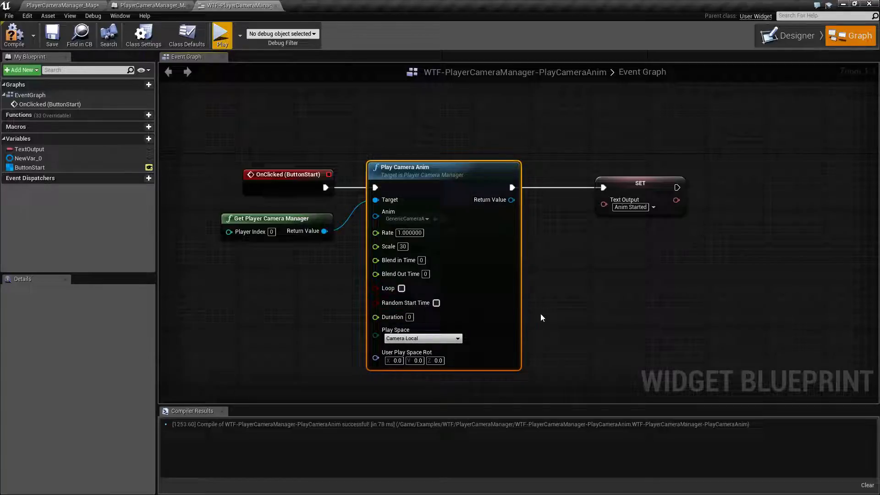
left_click(422, 338)
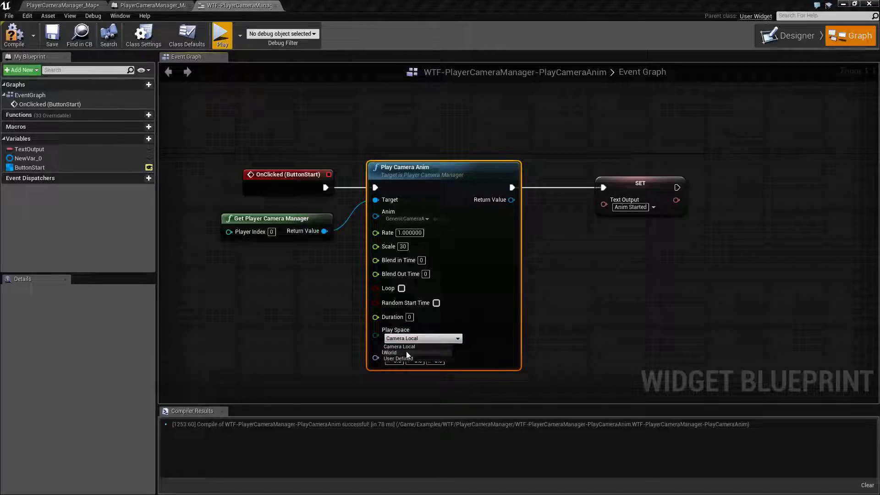
Set Play Space to World, inspect the Player Start in the level, then return to the widget
left_click(389, 352)
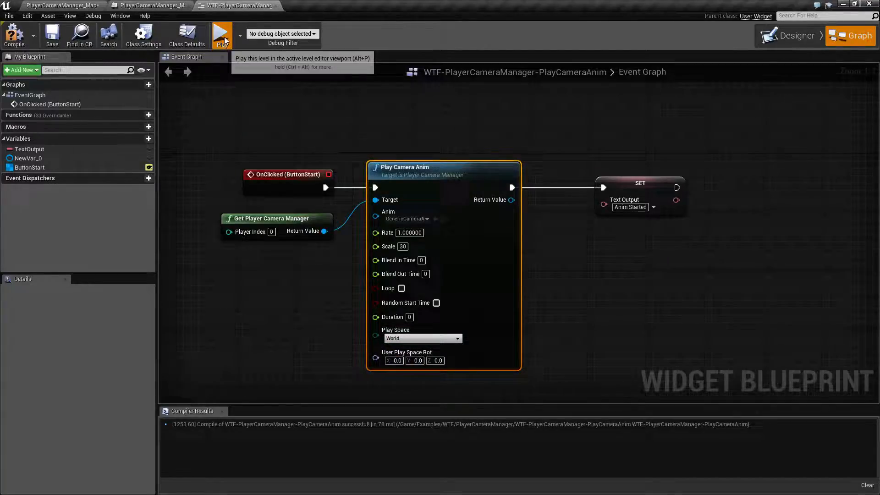
left_click(222, 35)
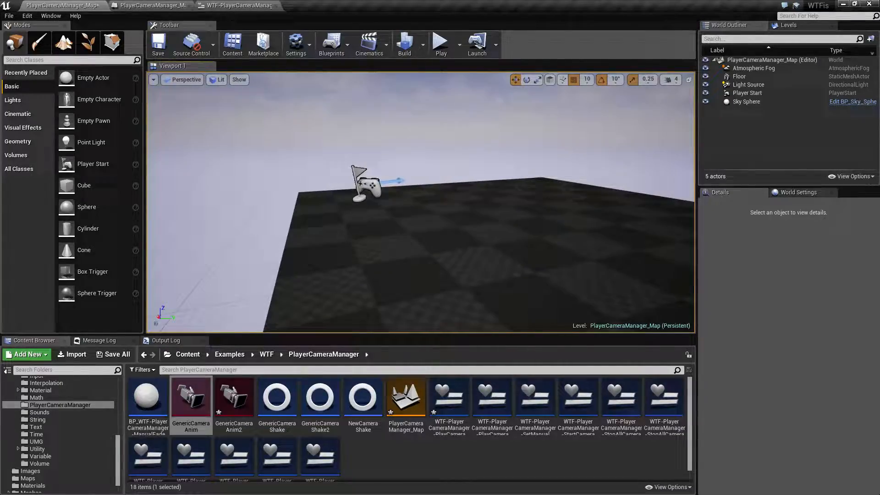
left_click(362, 190)
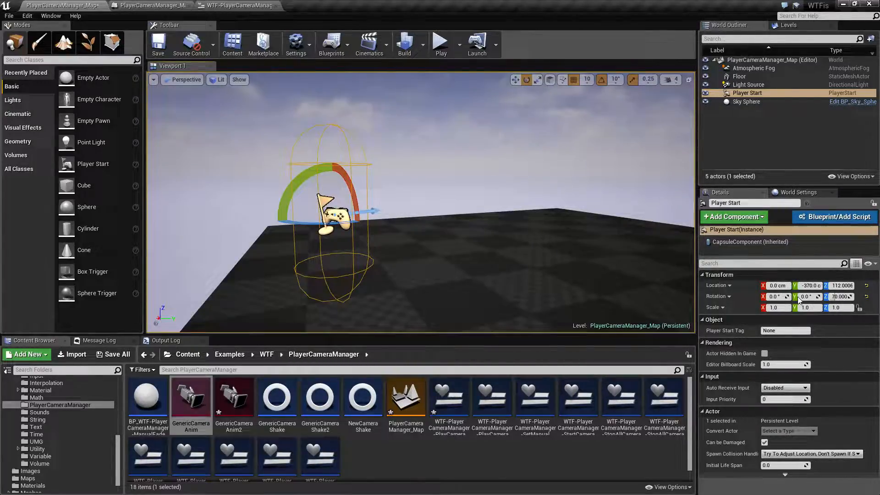
left_click(516, 79)
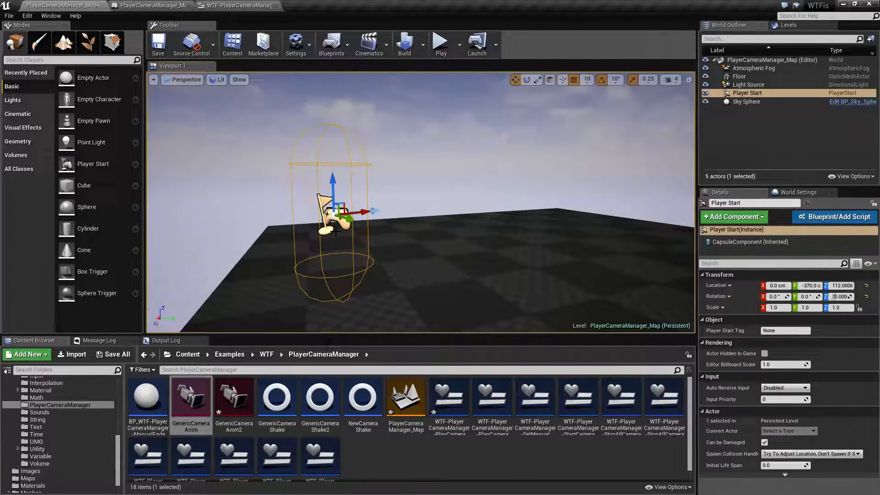
left_click(236, 5)
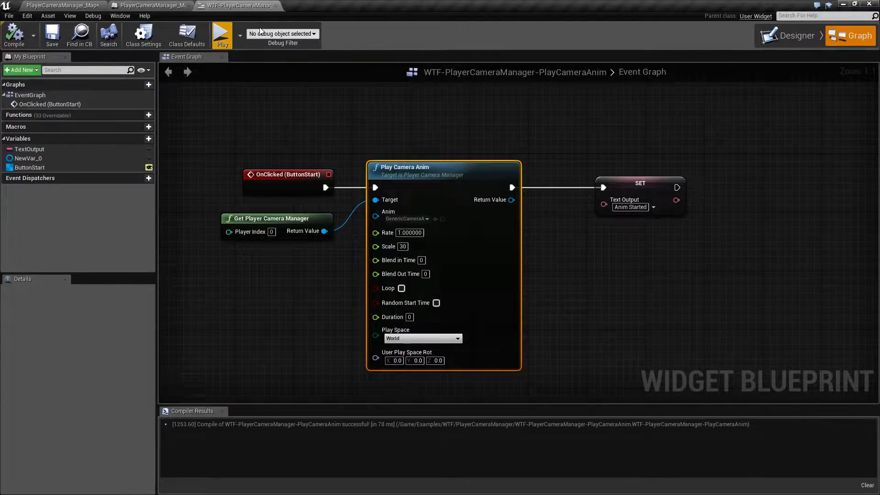
Try Camera Local, then World play space, and preview the World result in game
left_click(422, 337)
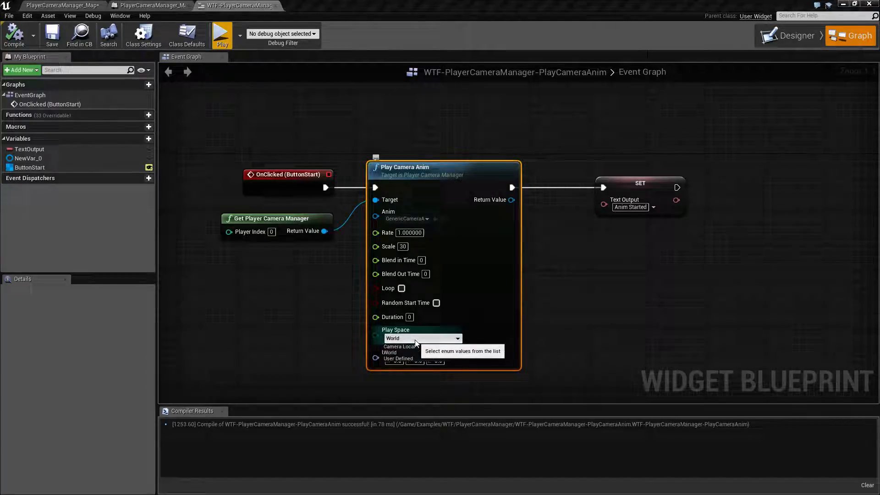
left_click(392, 346)
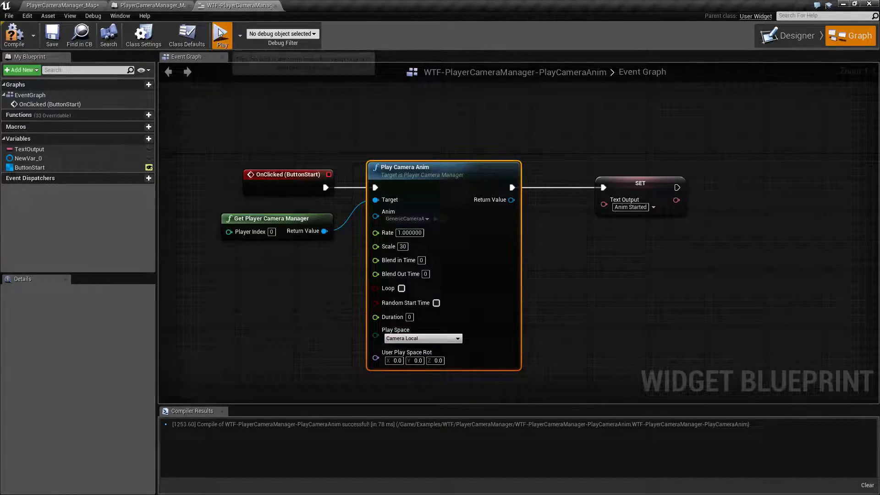
left_click(221, 34)
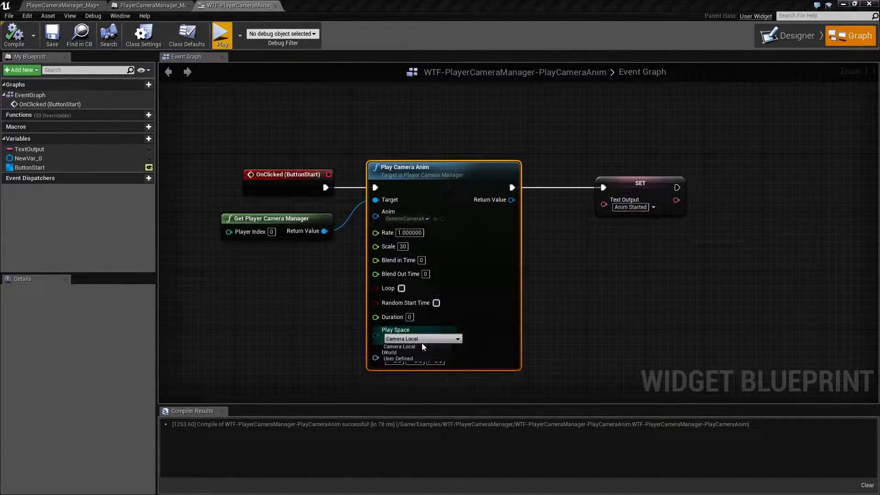
left_click(399, 346)
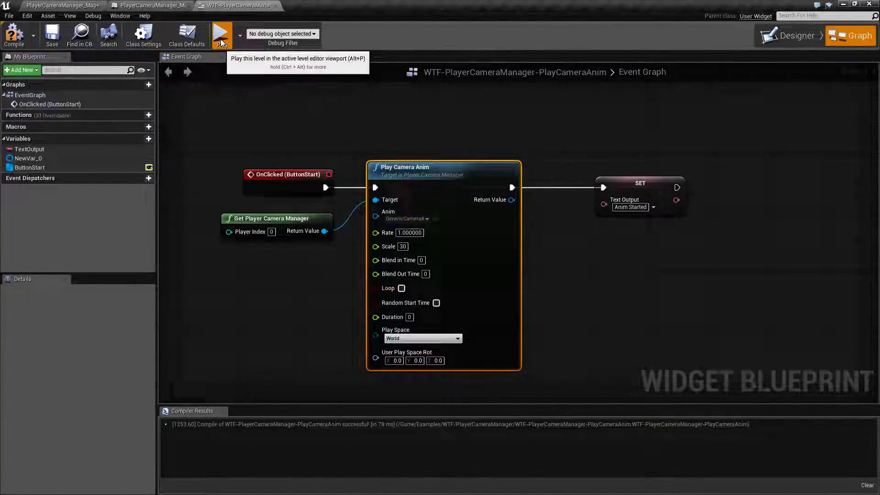
left_click(221, 35)
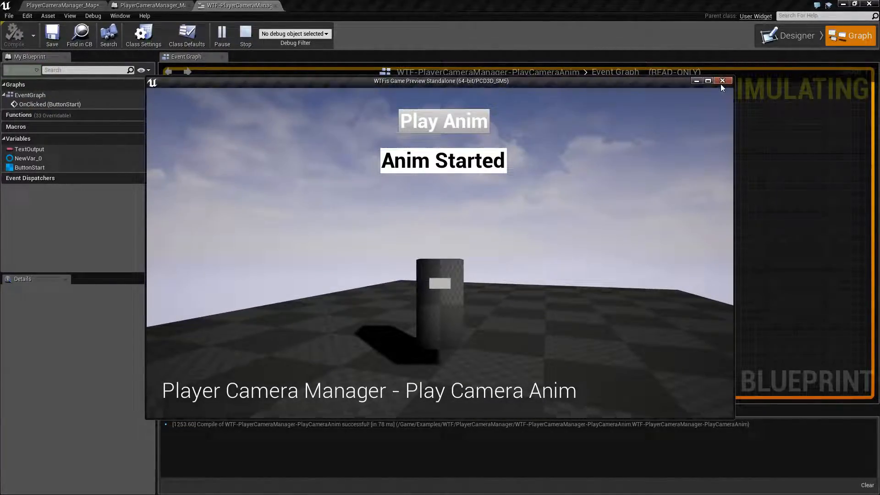
left_click(722, 80)
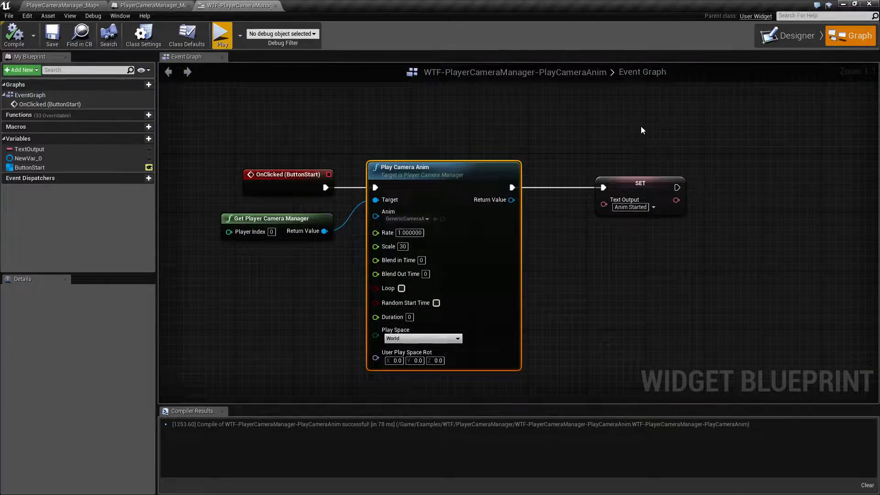
Switch Play Space to User Defined
left_click(422, 338)
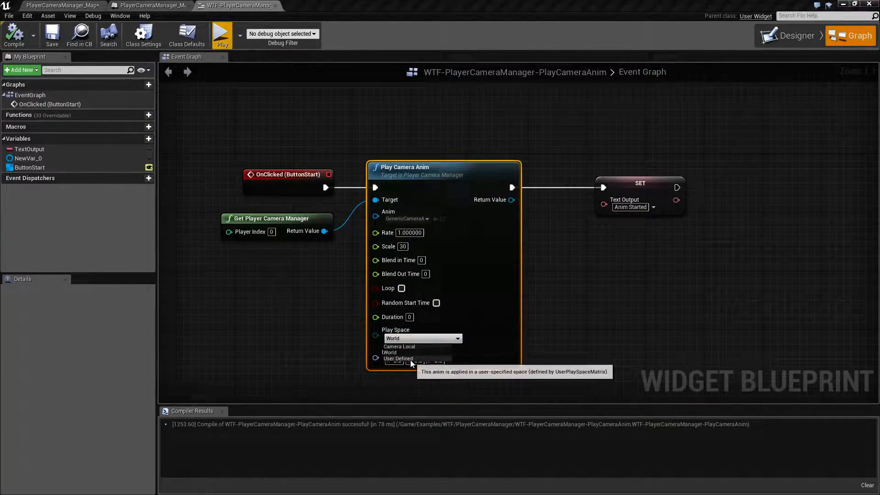
left_click(398, 359)
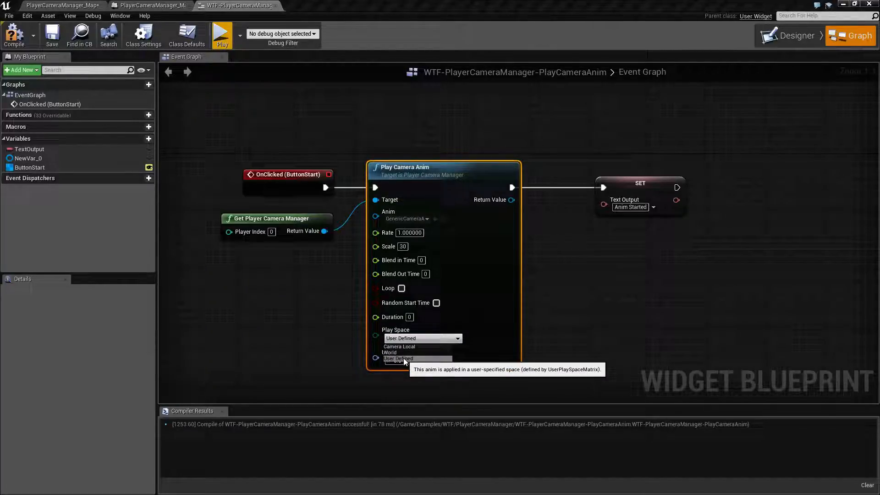
left_click(398, 358)
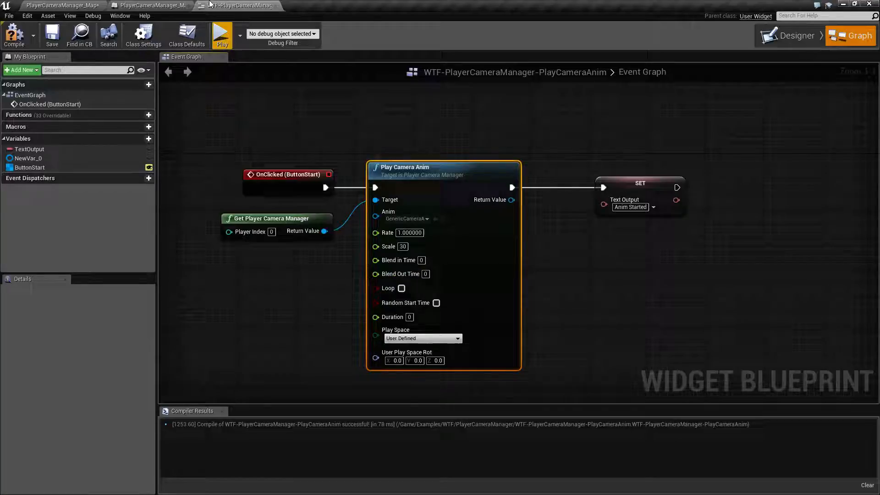
left_click(221, 35)
type("180")
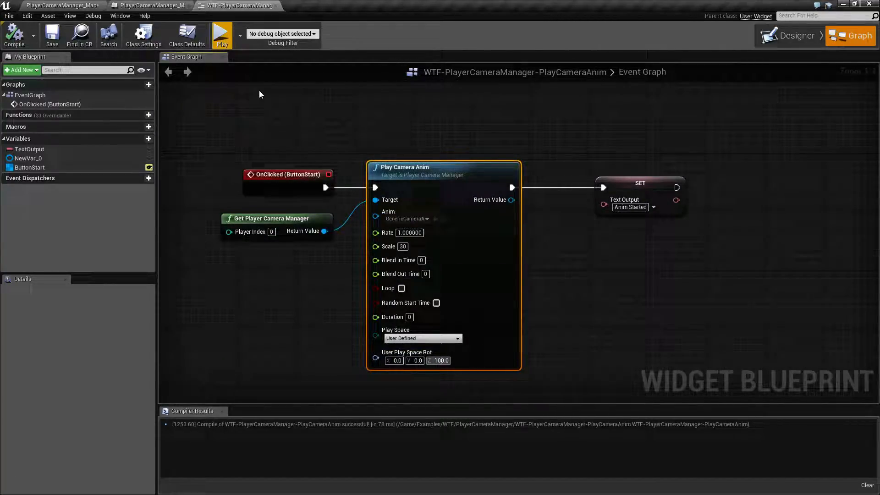
Preview the Z rotation of 100 via Play Anim, then revert Play Space to Camera Local
left_click(221, 35)
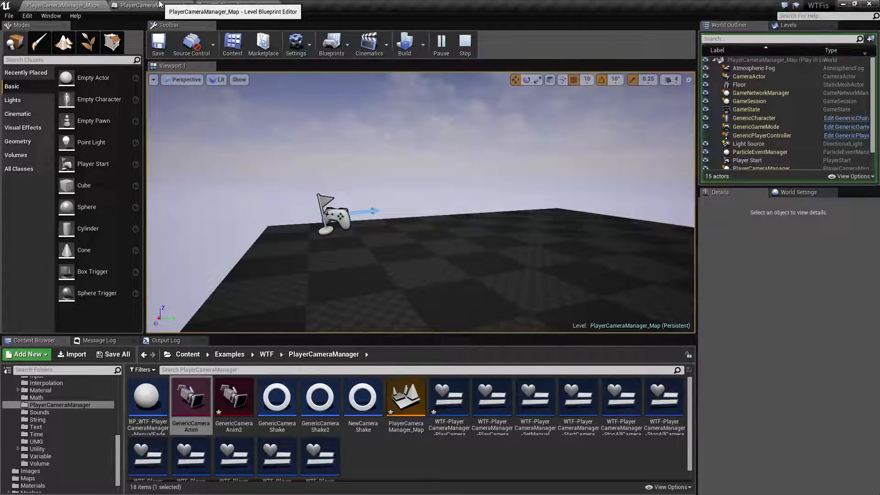
left_click(236, 5)
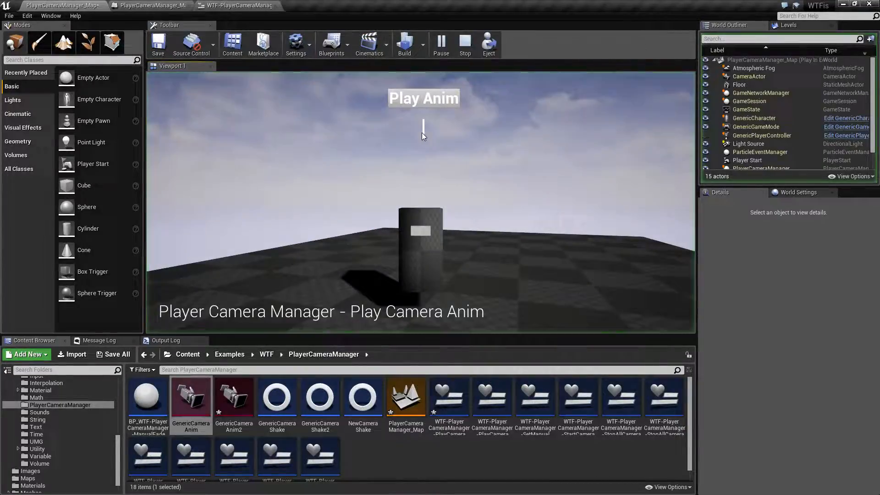
left_click(423, 98)
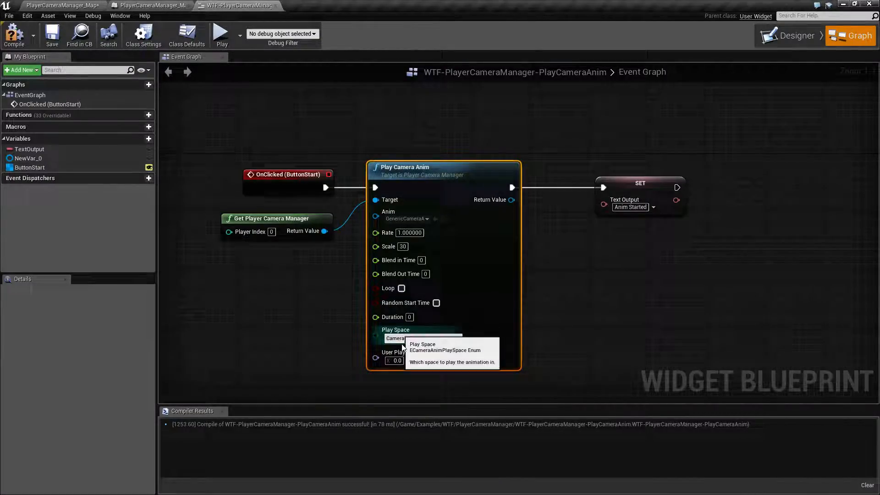
left_click(418, 334)
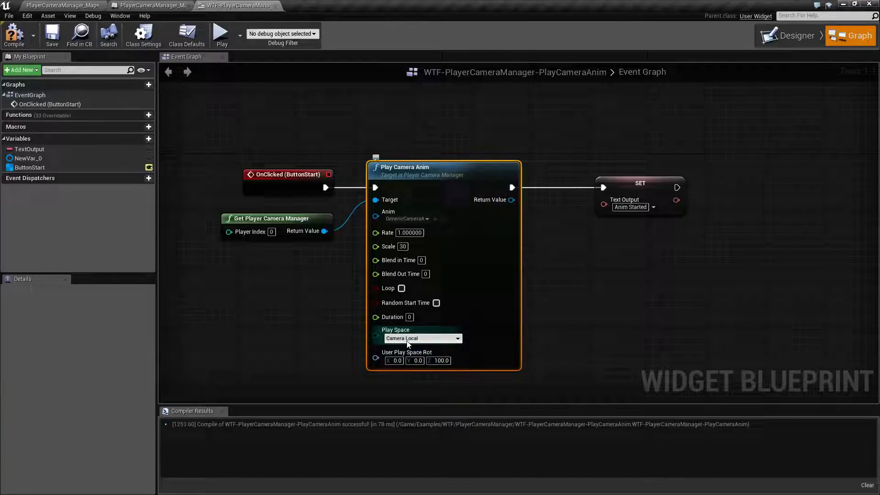
mouse_move(430, 341)
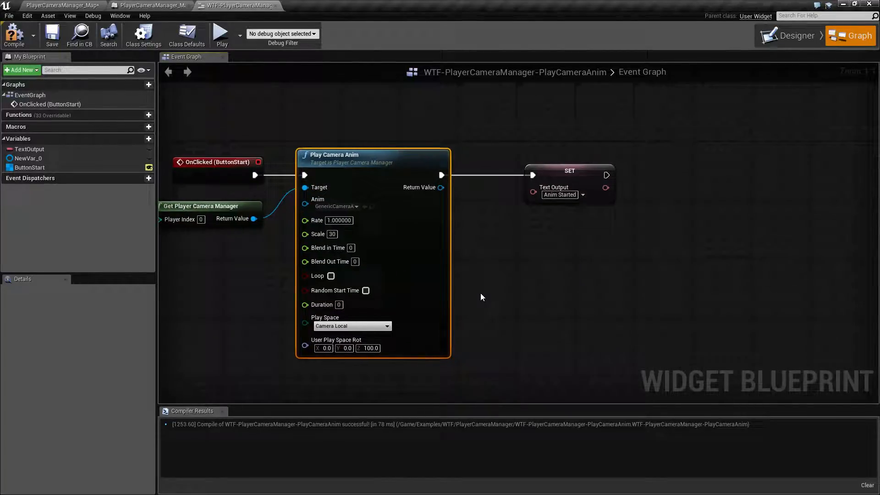
Move the Text Output SET node right and promote the Return Value to NewVar_1
left_click_drag(568, 170, 708, 171)
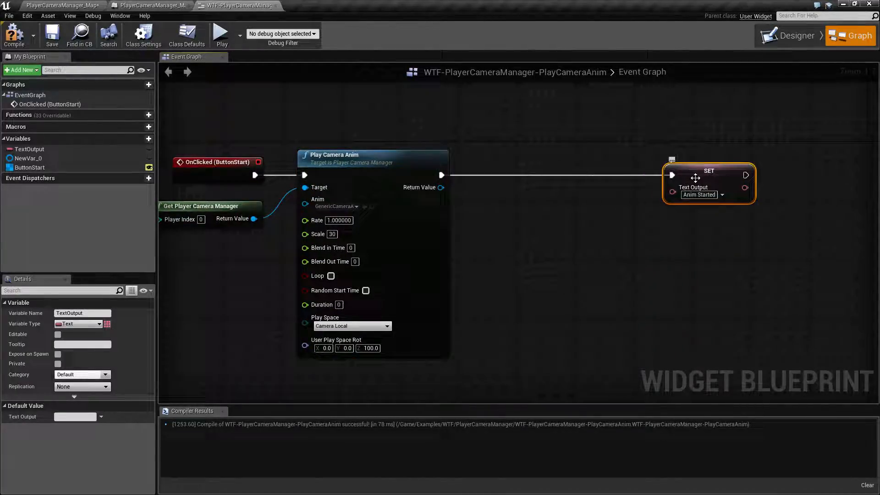
left_click_drag(441, 187, 502, 209)
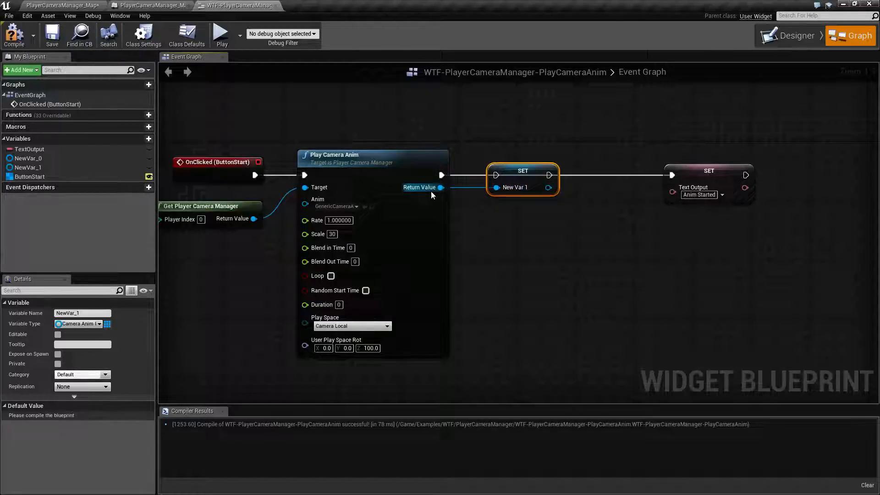
mouse_move(496, 188)
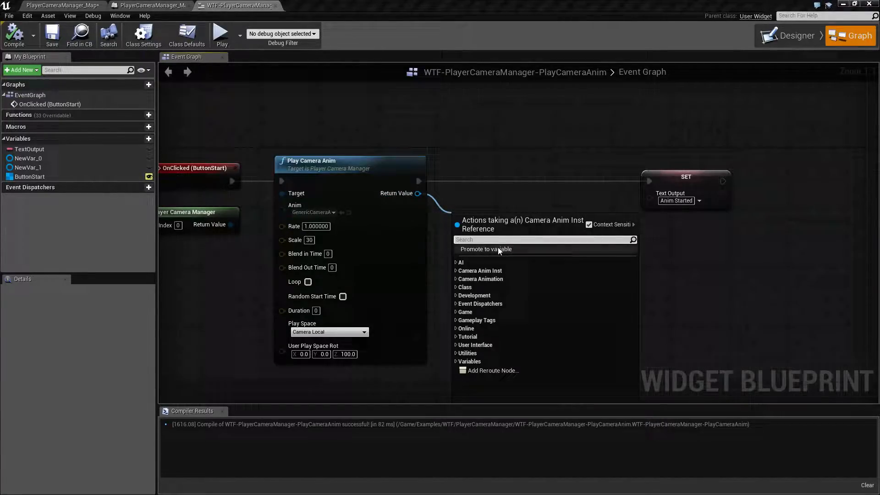
left_click(485, 249)
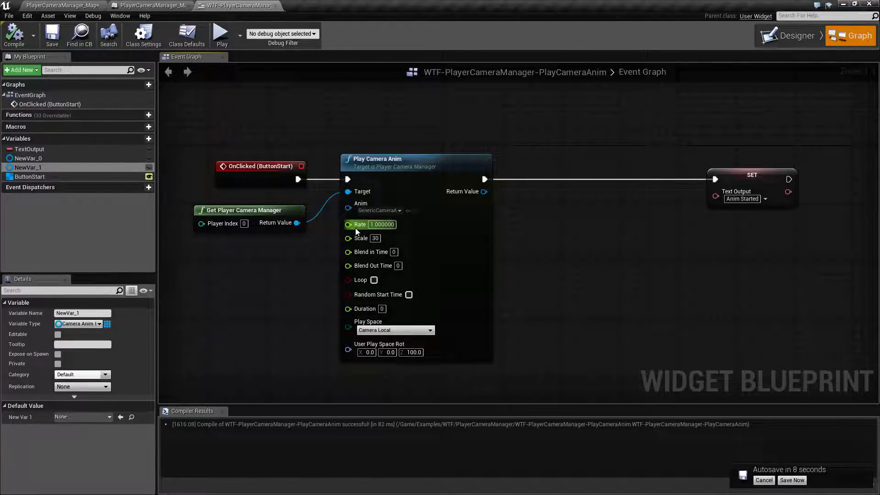
mouse_move(359, 225)
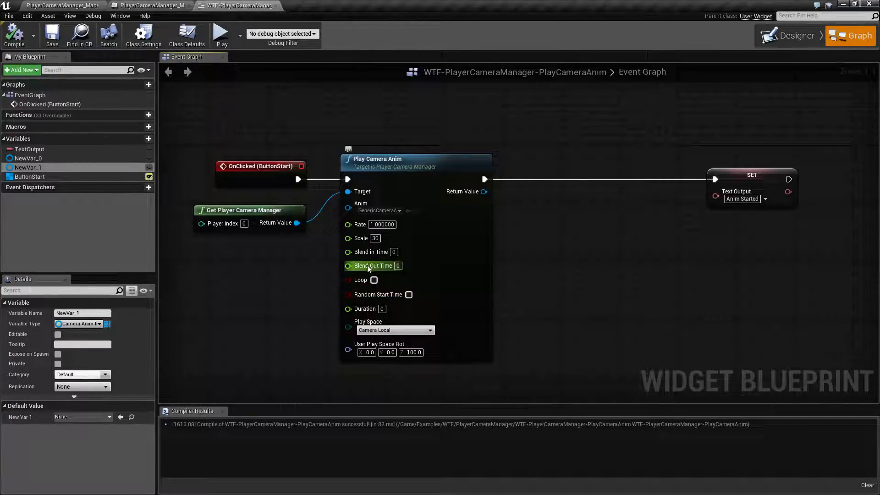
mouse_move(359, 225)
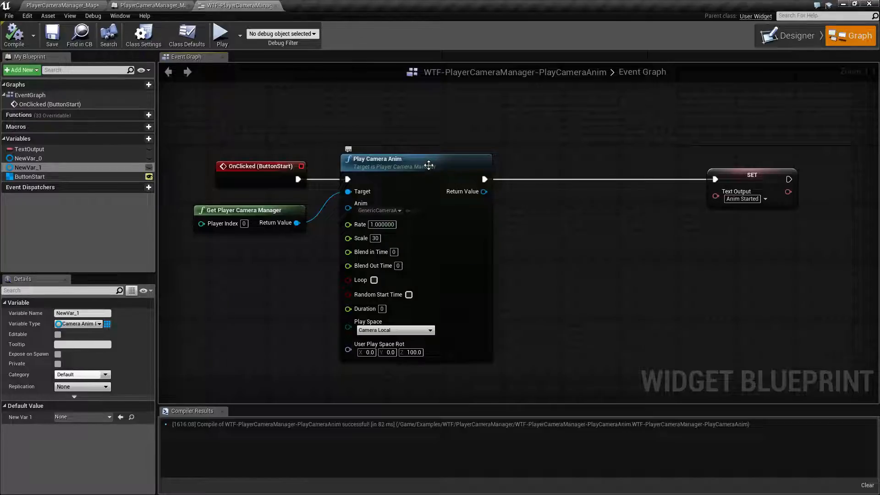
left_click(415, 159)
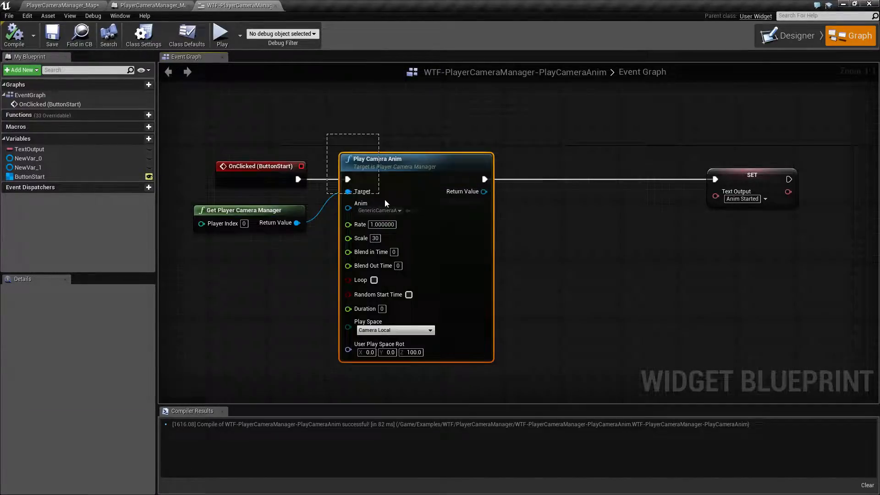